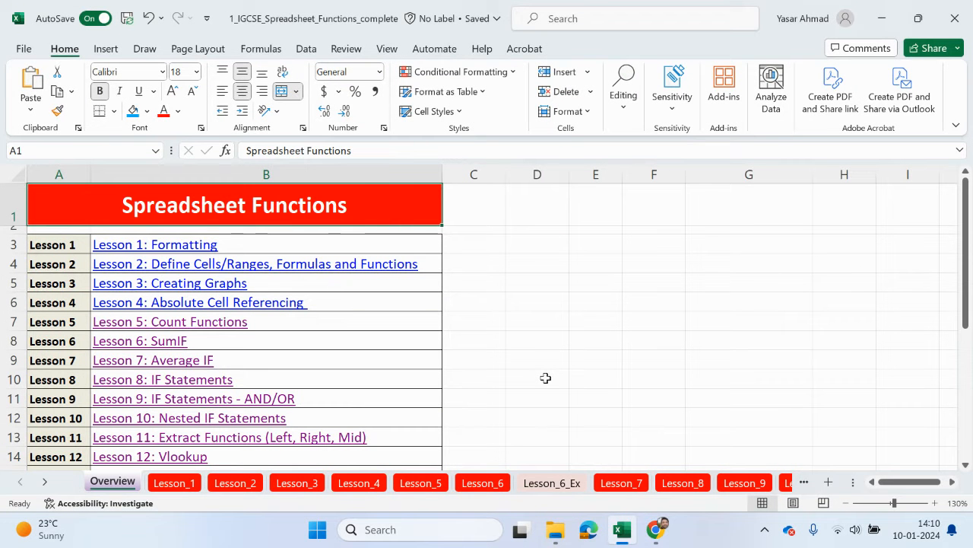
mouse_move(577, 374)
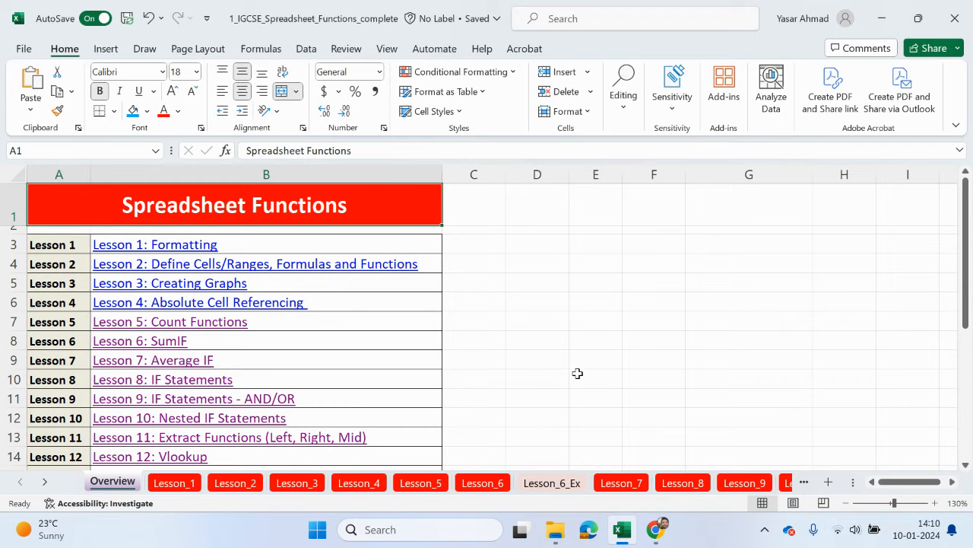
mouse_move(363, 413)
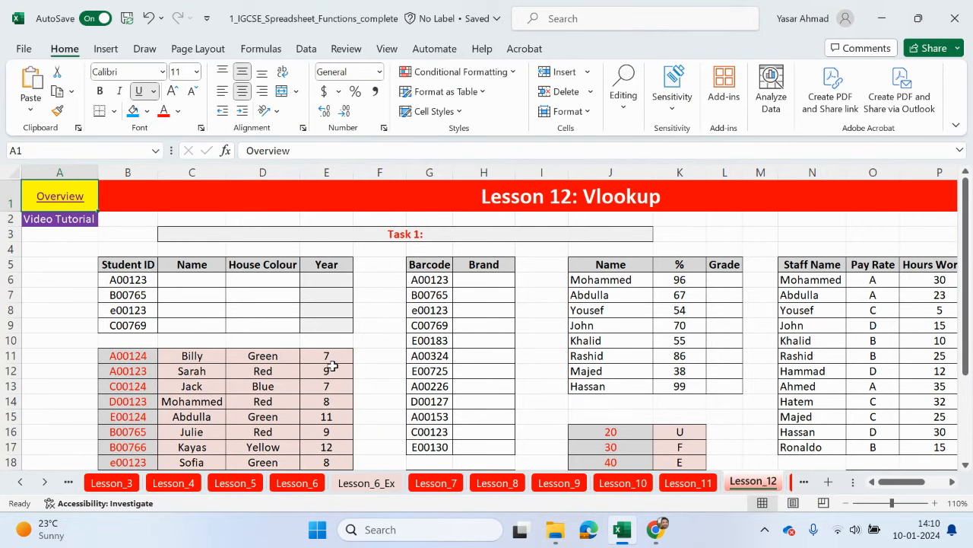
scroll(down, 3)
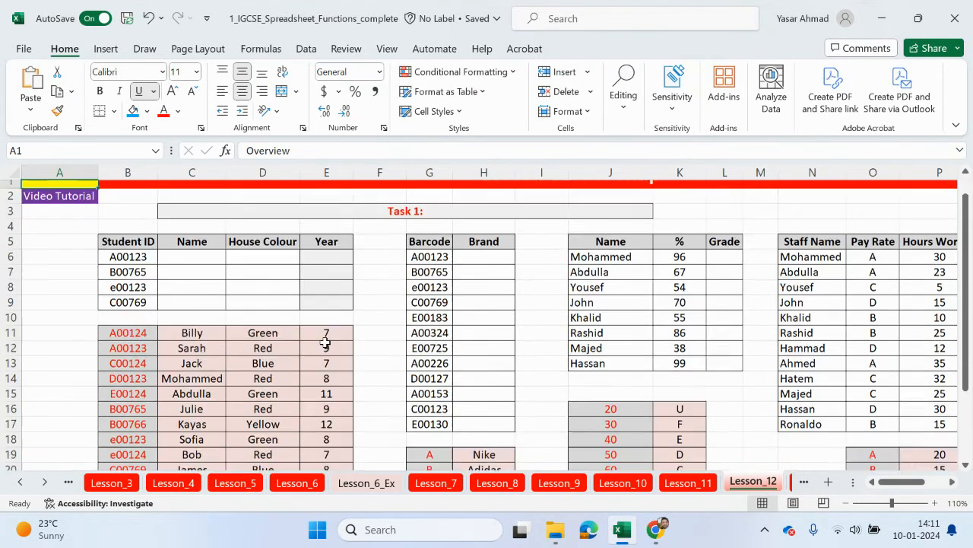
scroll(down, 3)
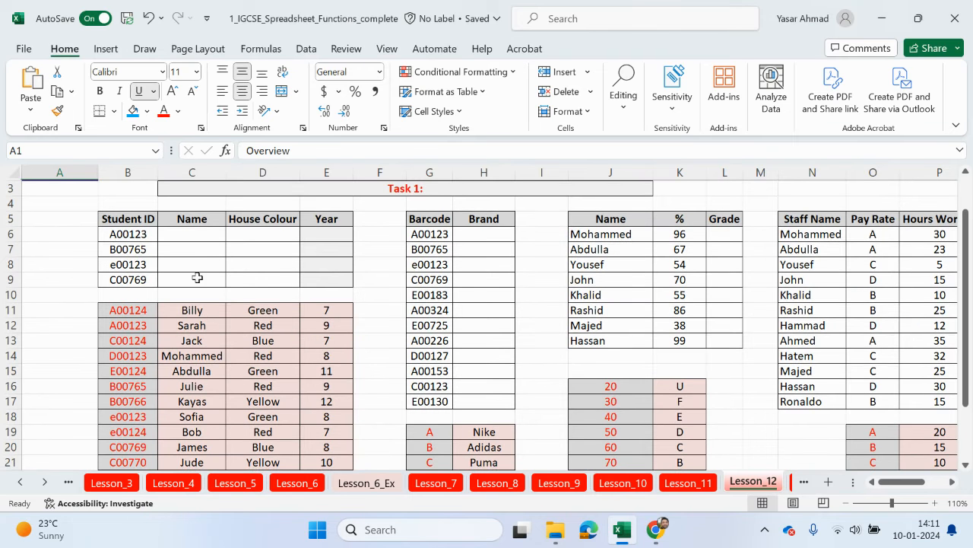
drag(192, 233, 191, 279)
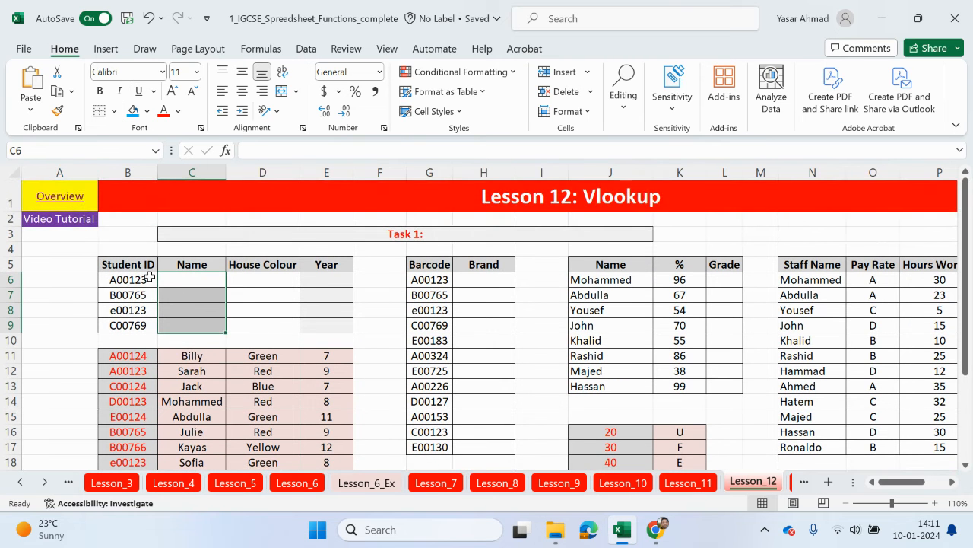
drag(192, 295, 192, 325)
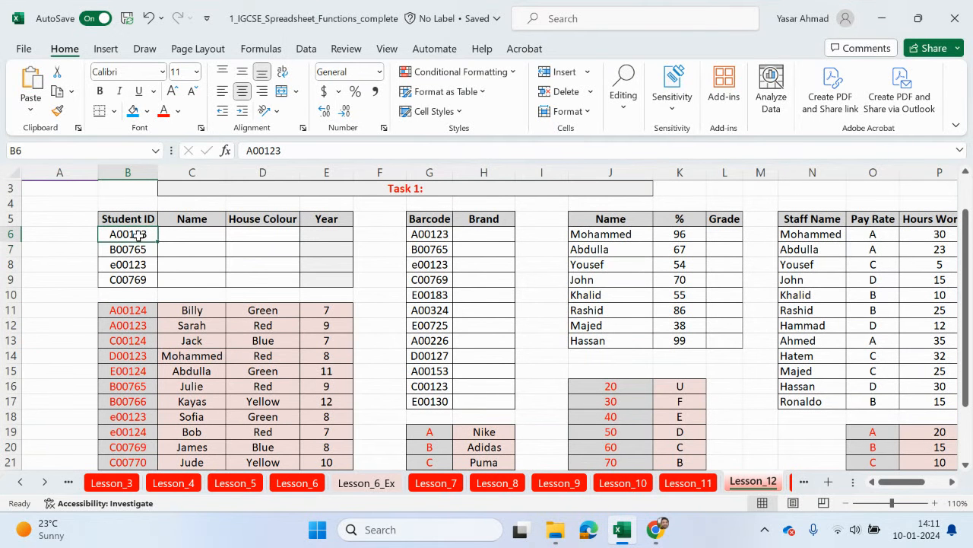
click(128, 325)
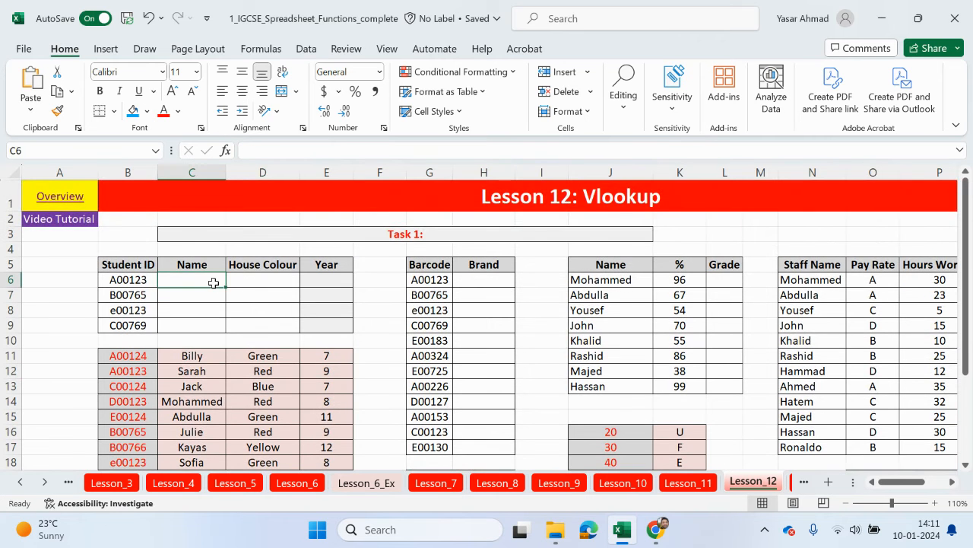
Build =VLOOKUP(B6, B11:E21, 2, FALSE) in C6 to fetch student A00123's name
text(=)
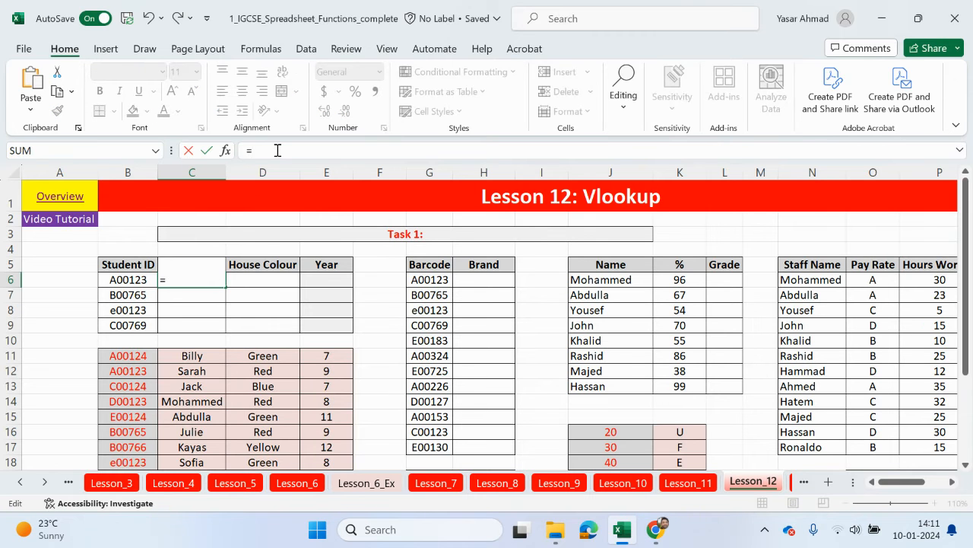
text(vlo)
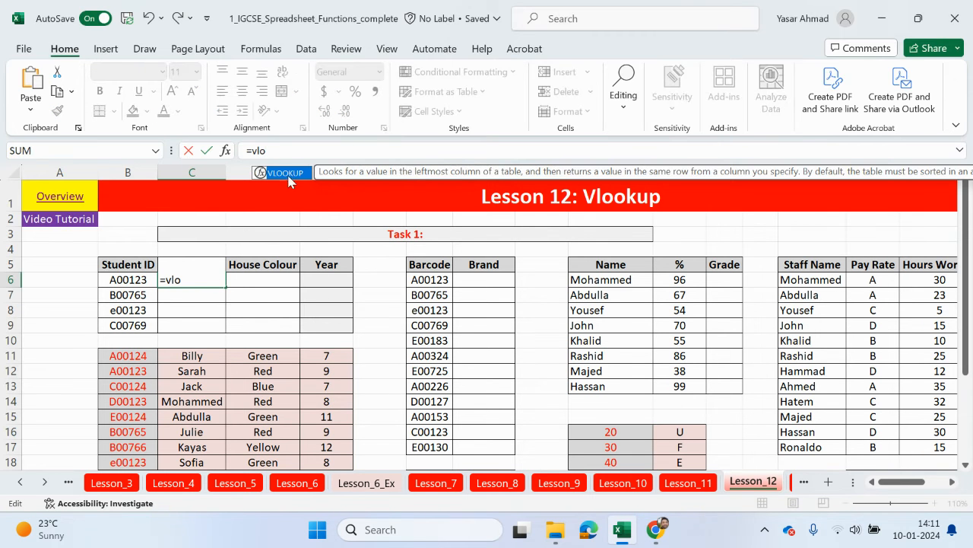
text(VLOOKUP()
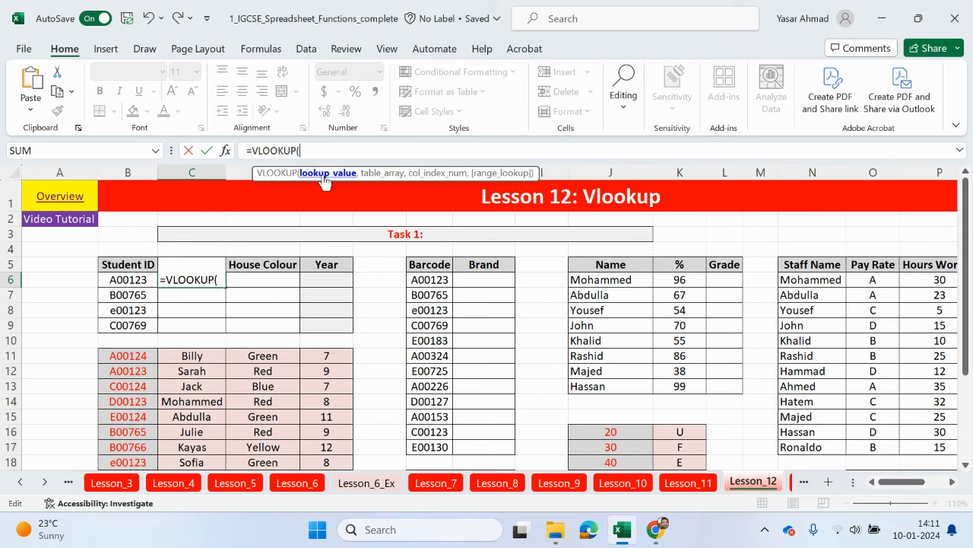
mouse_move(346, 179)
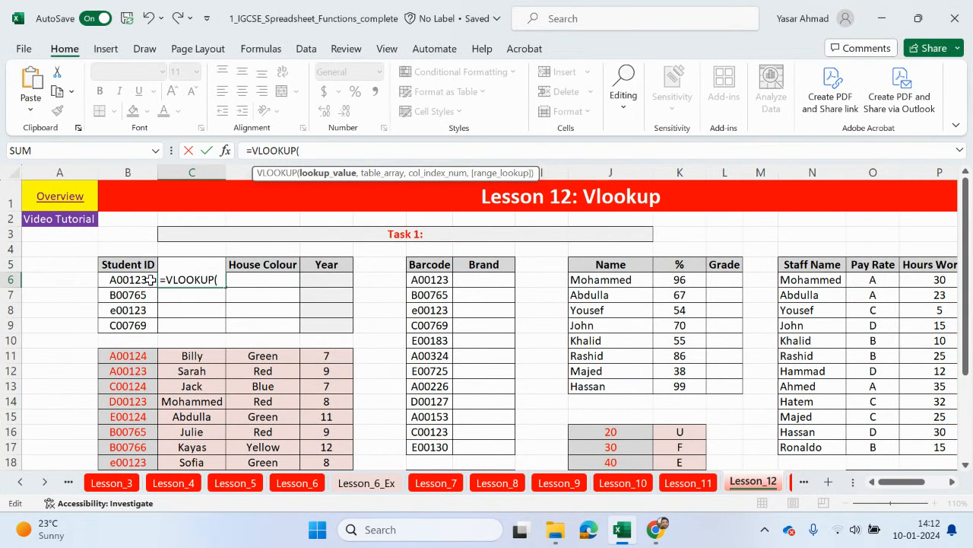
click(127, 279)
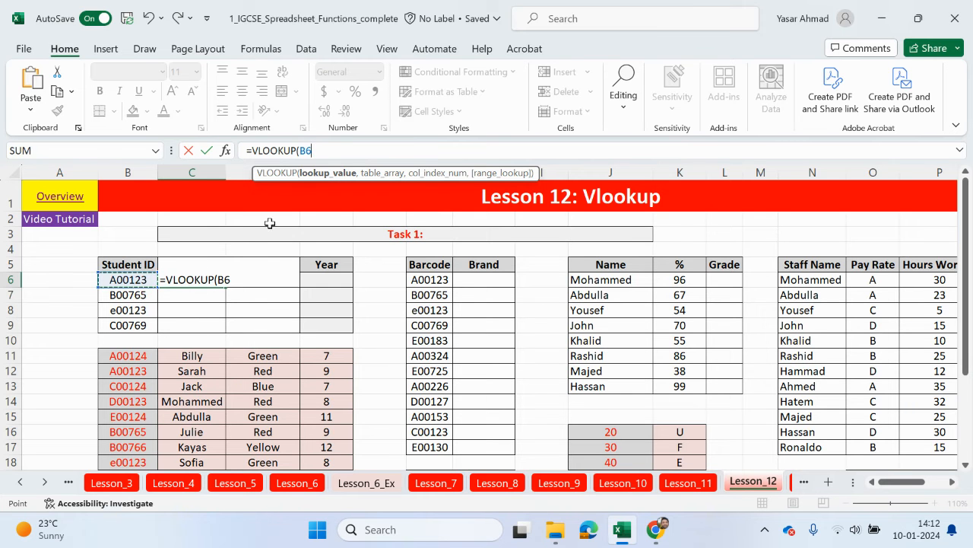
text(,B11:E21)
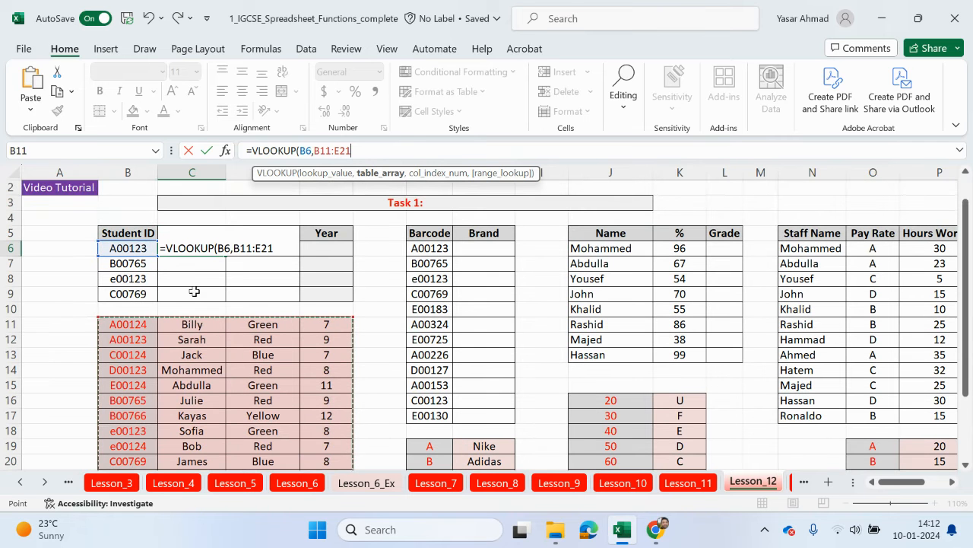
scroll(down, 3)
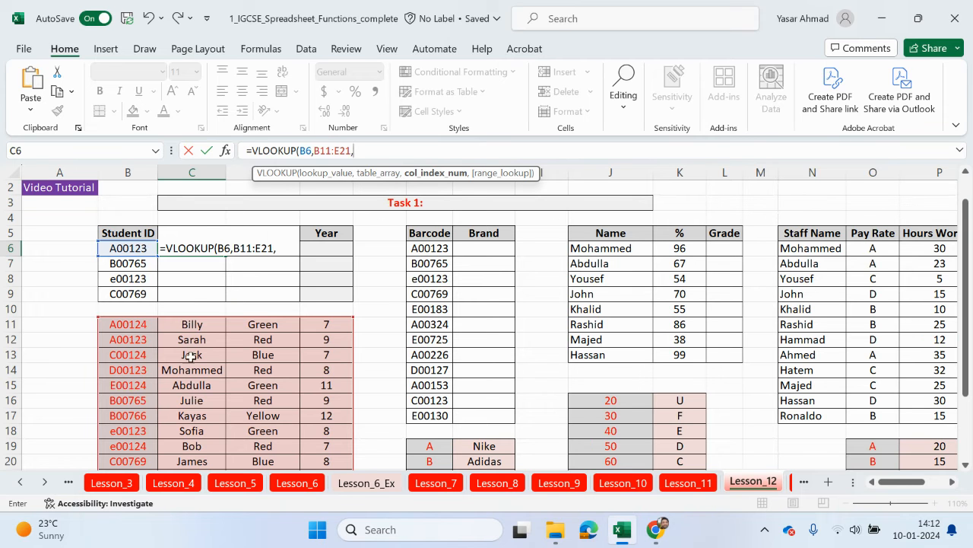
text(2)
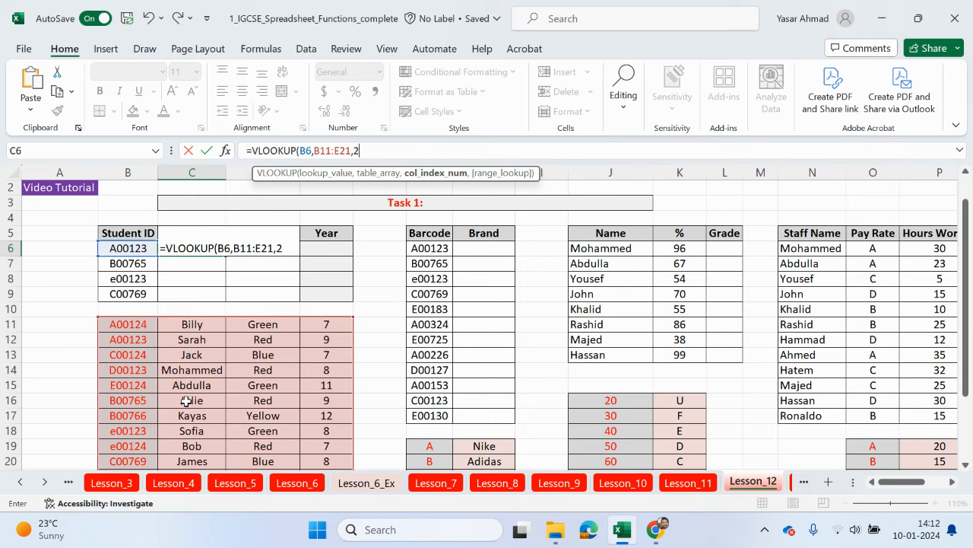
text(,)
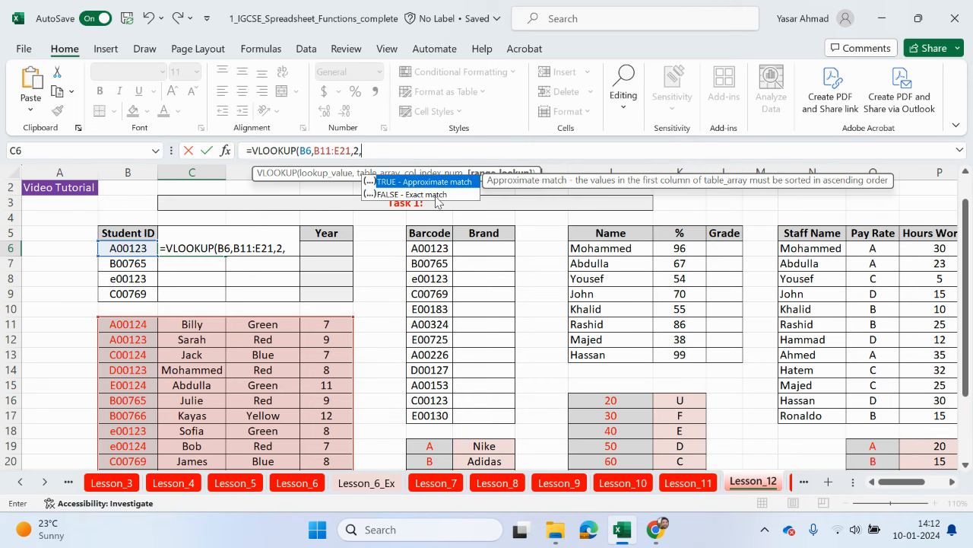
text(FALSE)
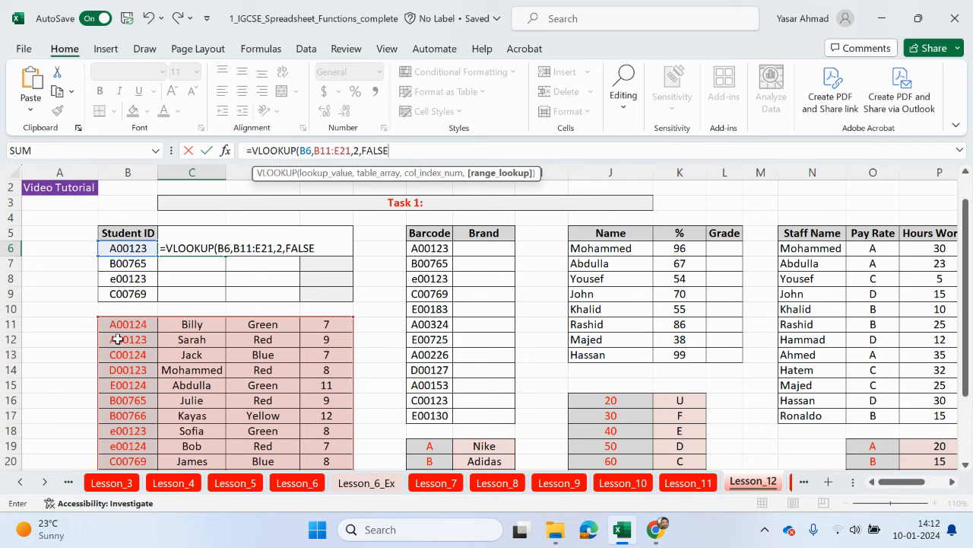
mouse_move(137, 339)
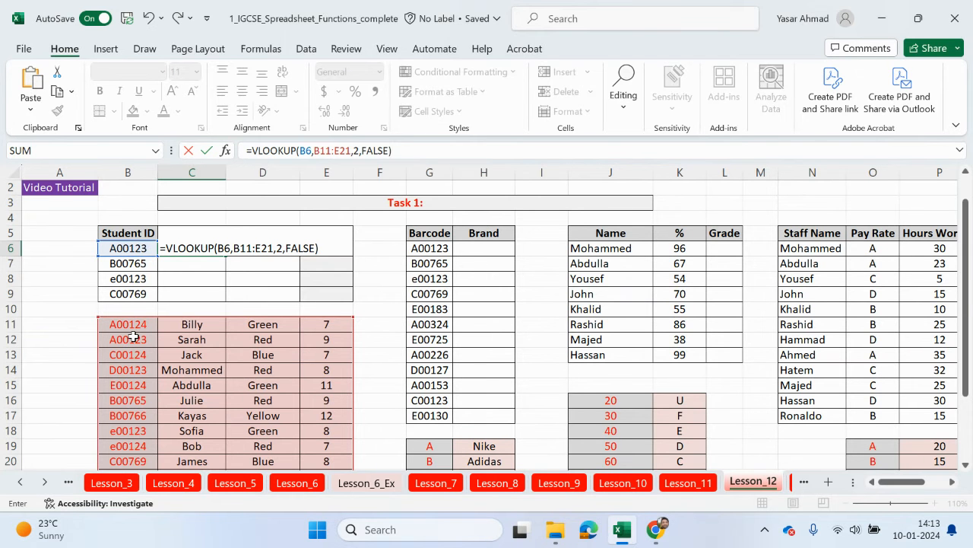
Confirm the C6 name lookup and fill it down to C9
key(Enter)
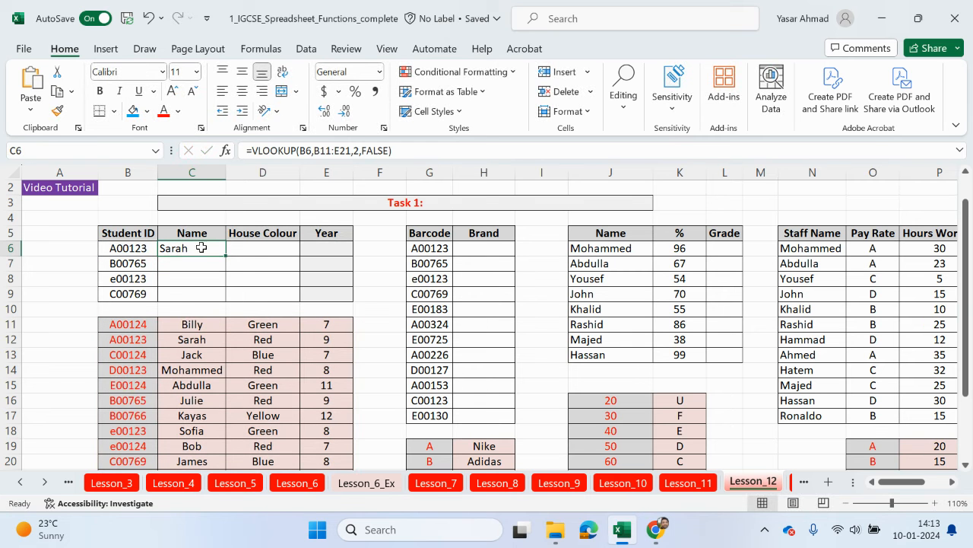
drag(191, 248, 191, 294)
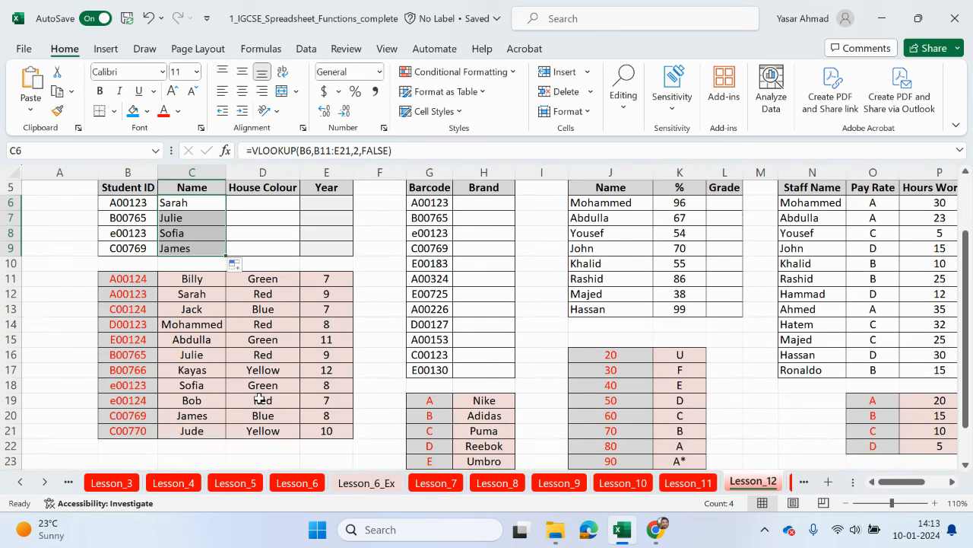
mouse_move(195, 324)
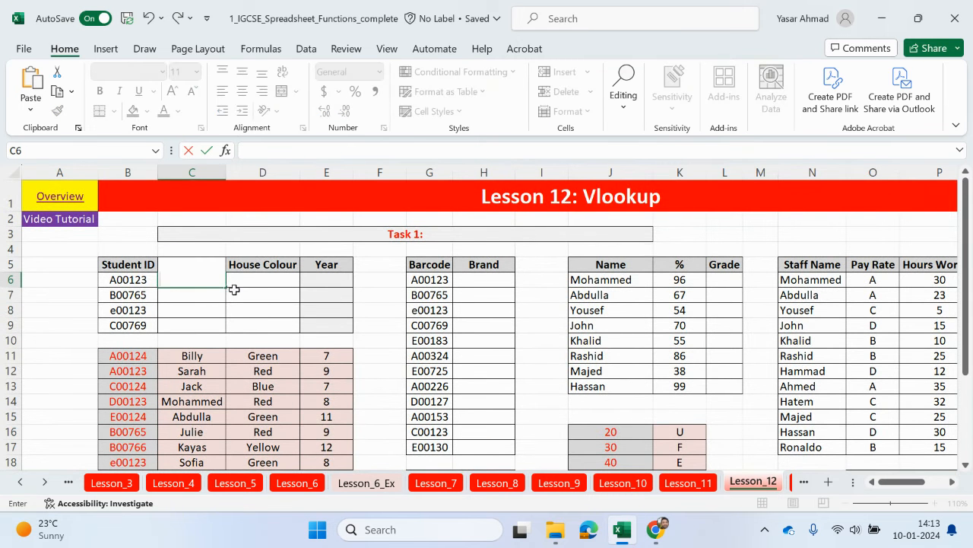
Retype the Name header and restart the C6 VLOOKUP with B6 as lookup value
text(Name)
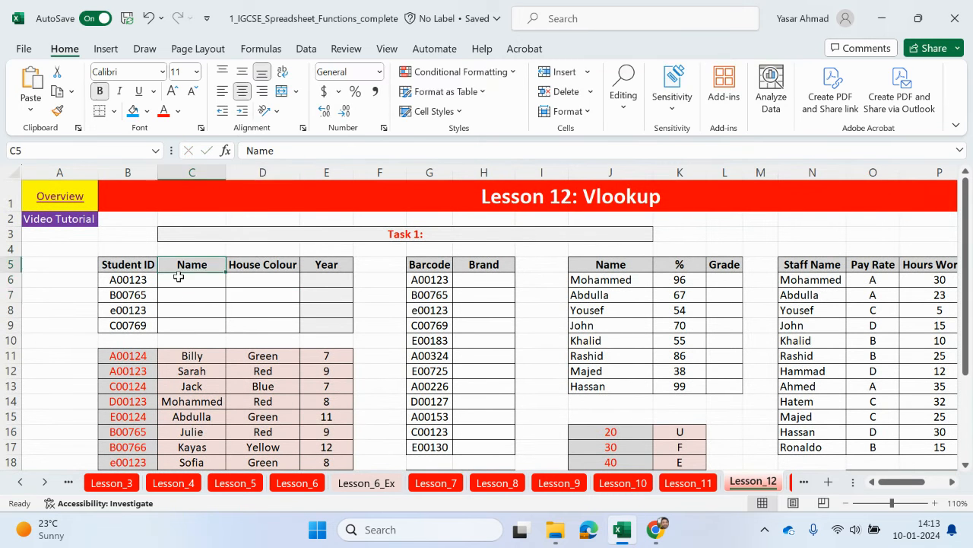
click(128, 279)
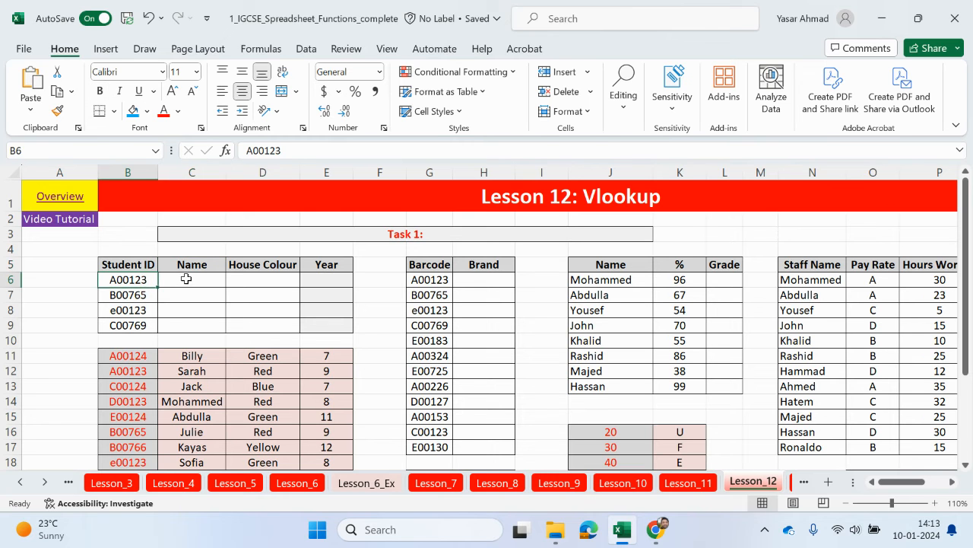
text(=)
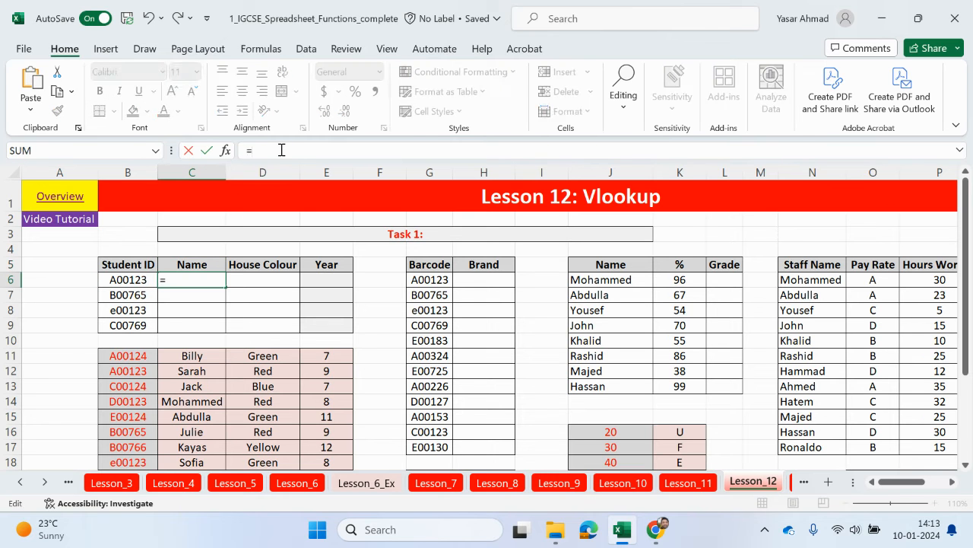
text(vlo)
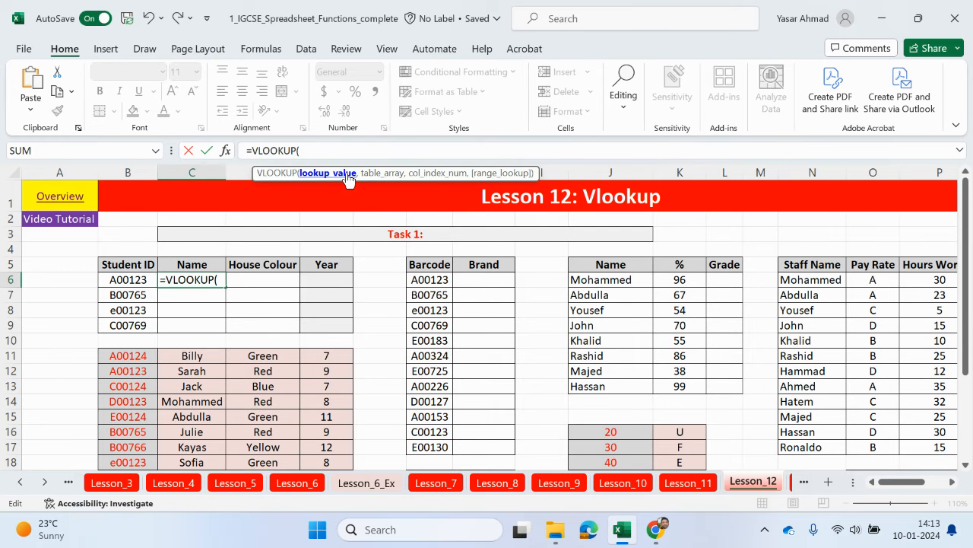
click(128, 279)
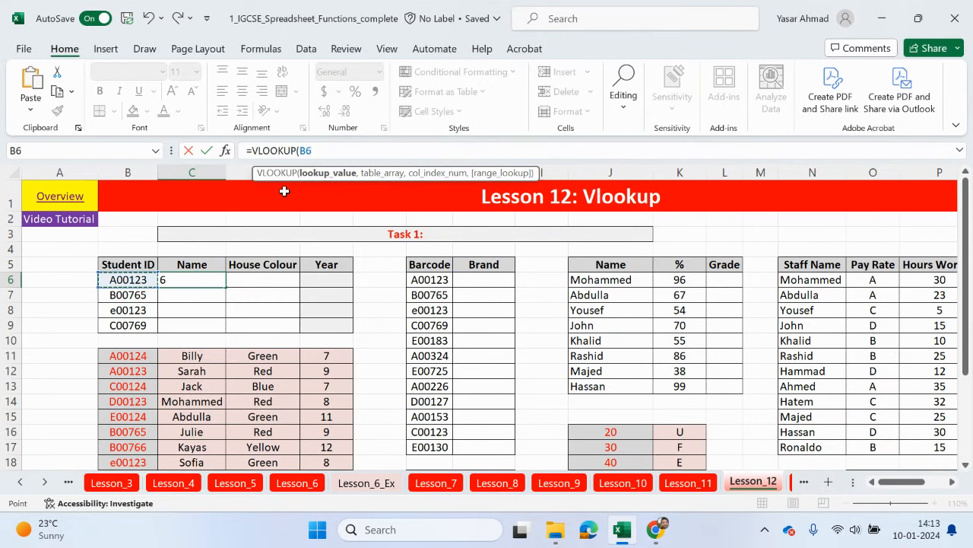
text(,)
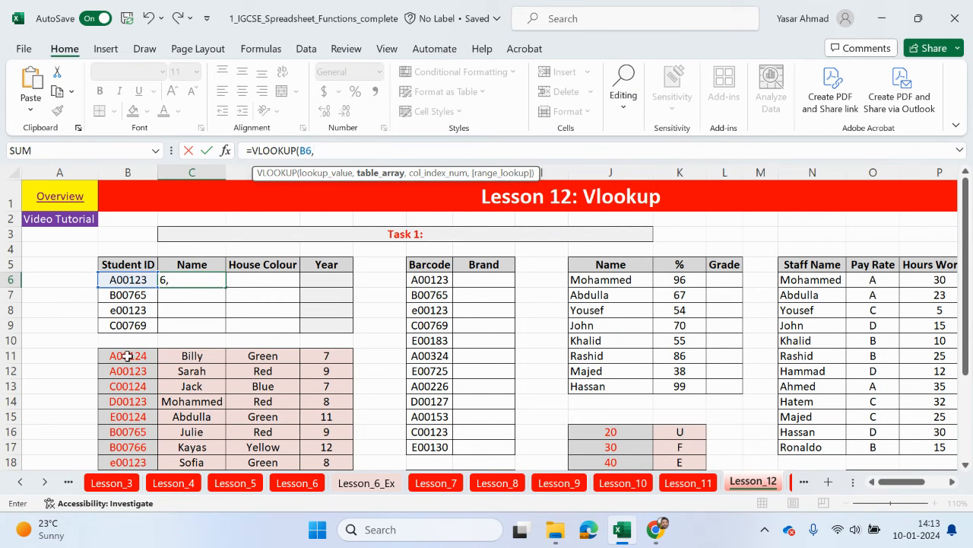
Use absolute table $B$11:$C$21, column 2, exact match, and fill down to C9
drag(128, 356, 327, 370)
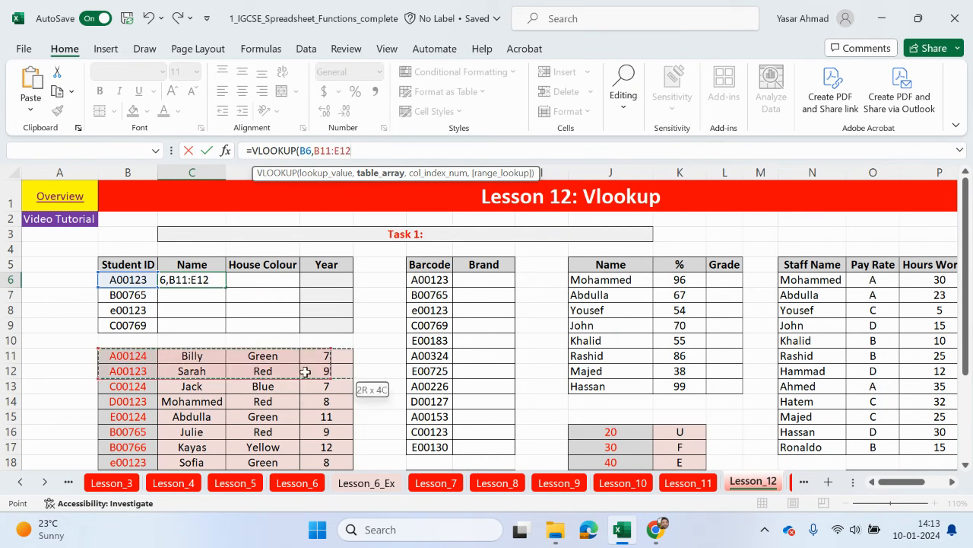
drag(327, 370, 289, 370)
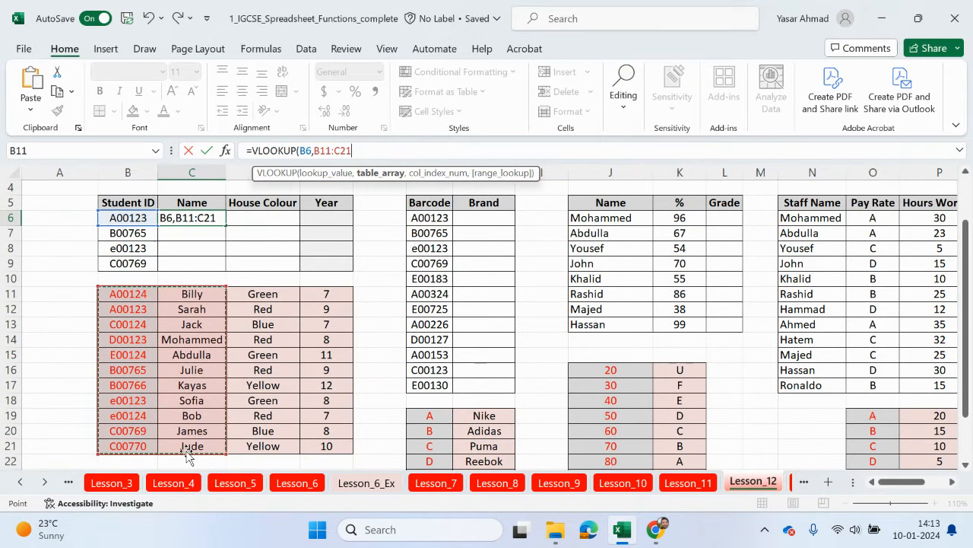
scroll(up, 3)
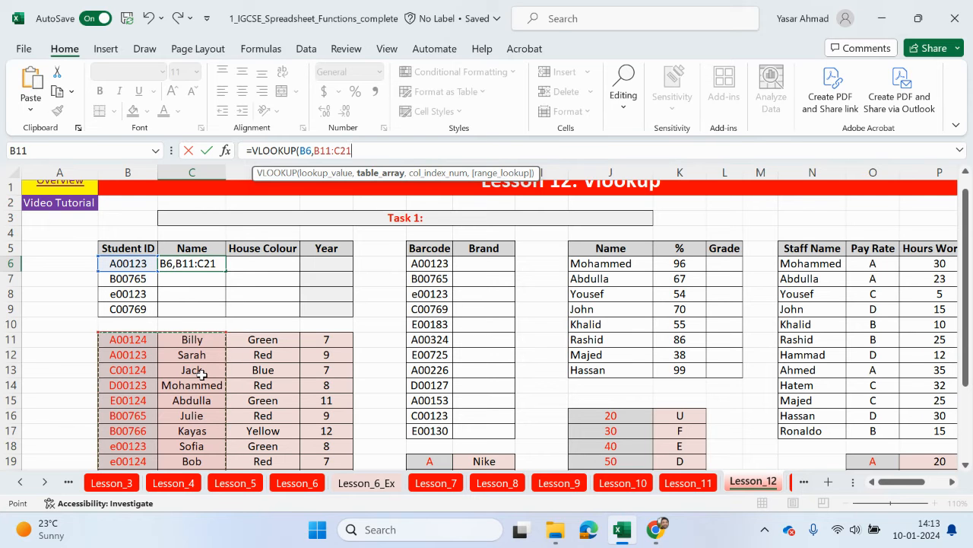
key(f4)
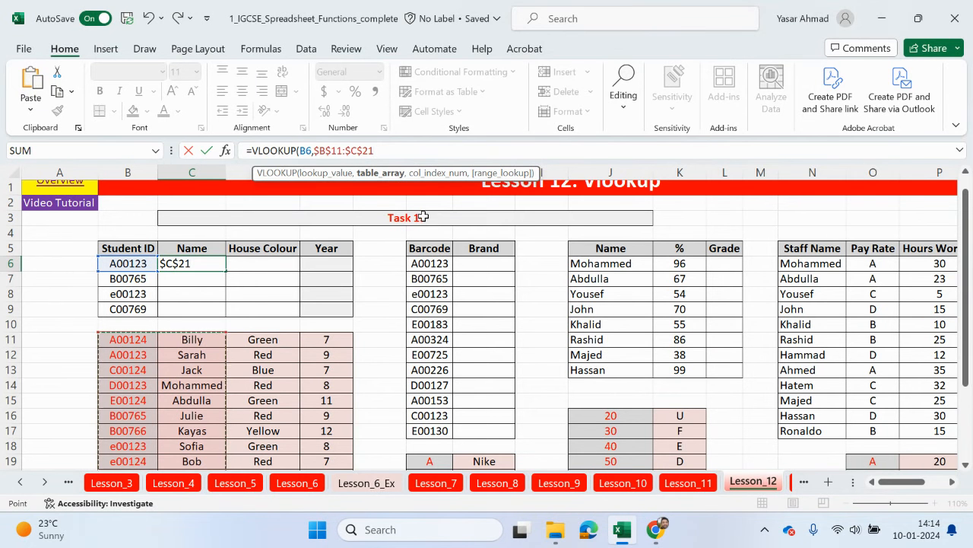
text(,)
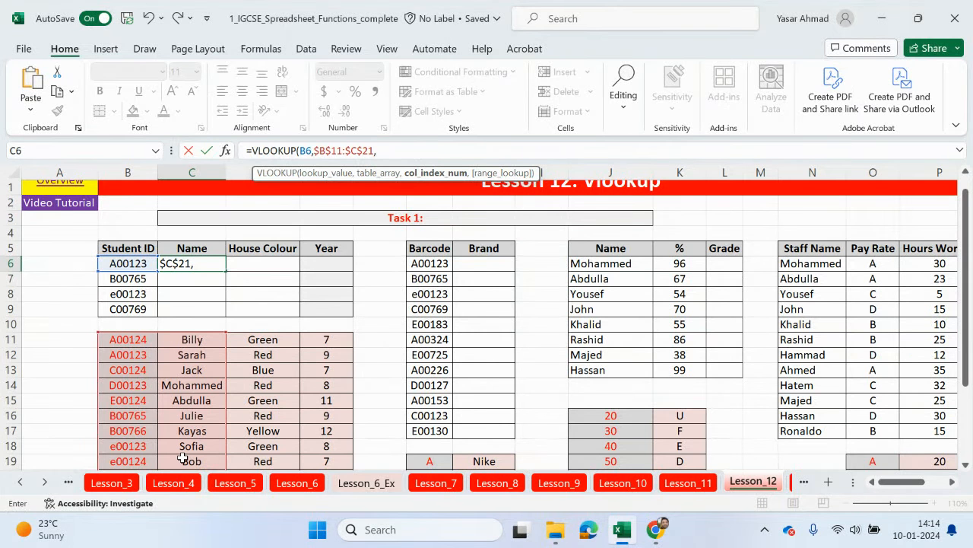
text(2)
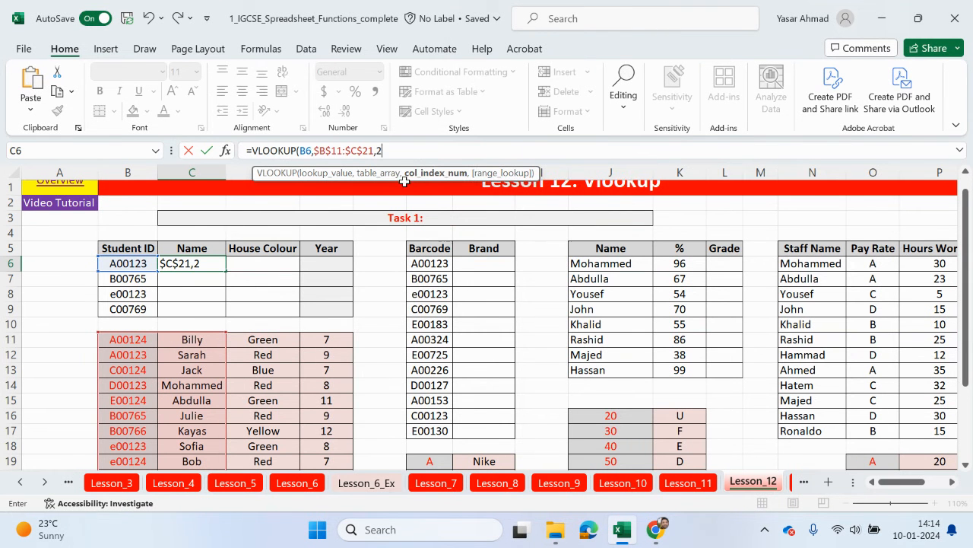
text(,)
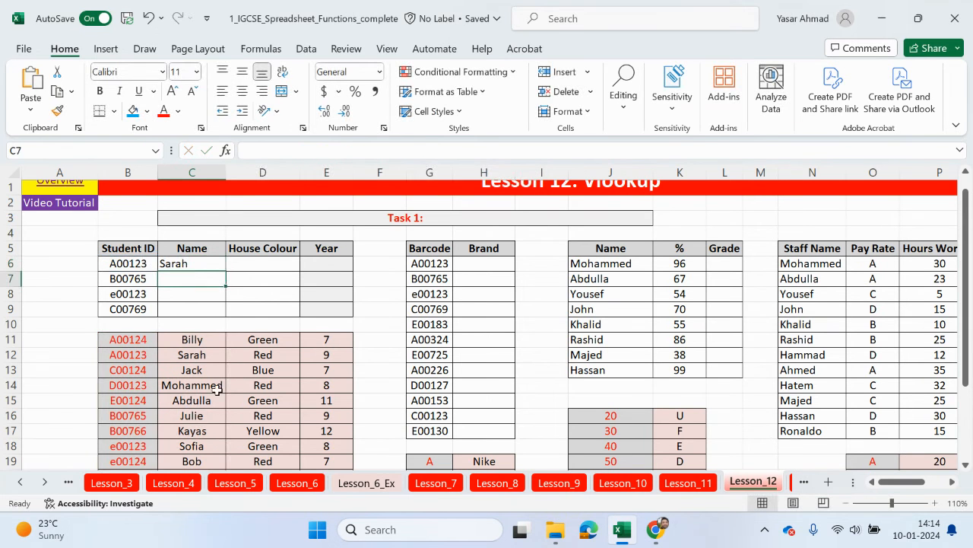
drag(192, 263, 192, 309)
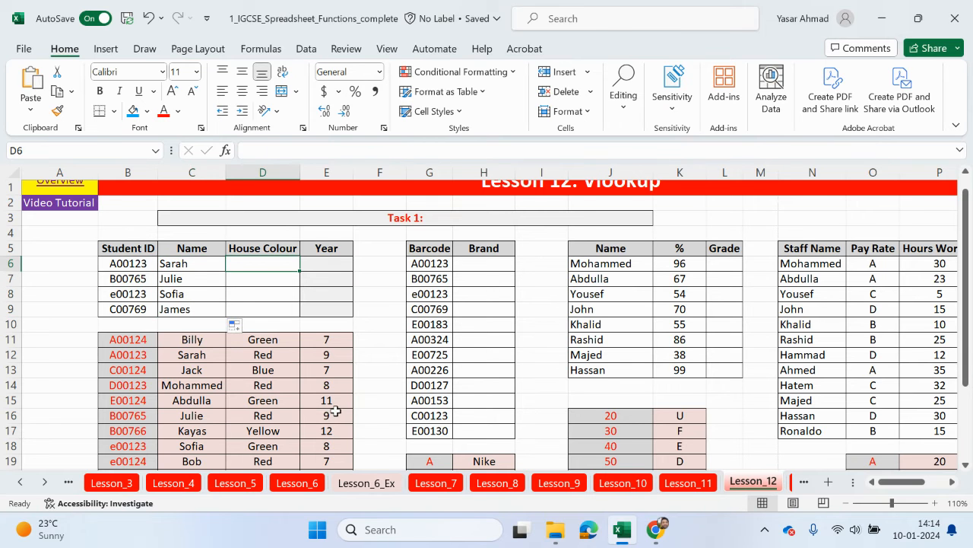
Enter =VLOOKUP(B6,$B$11:$D$21,3,FALSE) in D6 and fill House Colour down to D9
text(=)
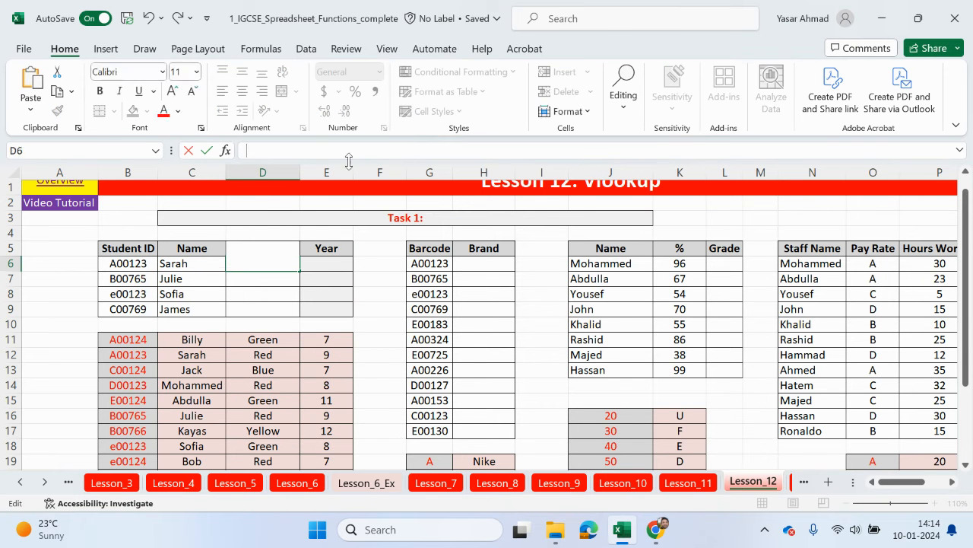
text(House Colour)
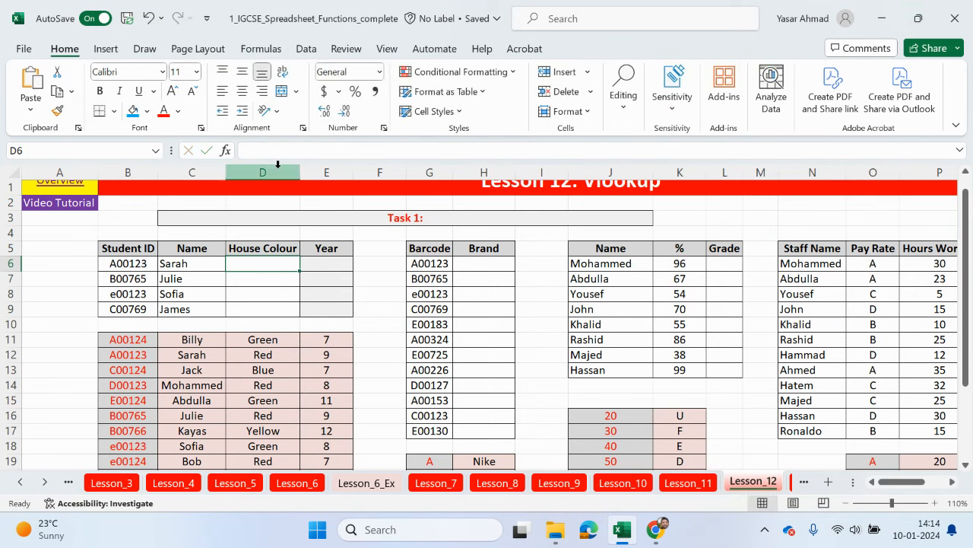
text(=vlo)
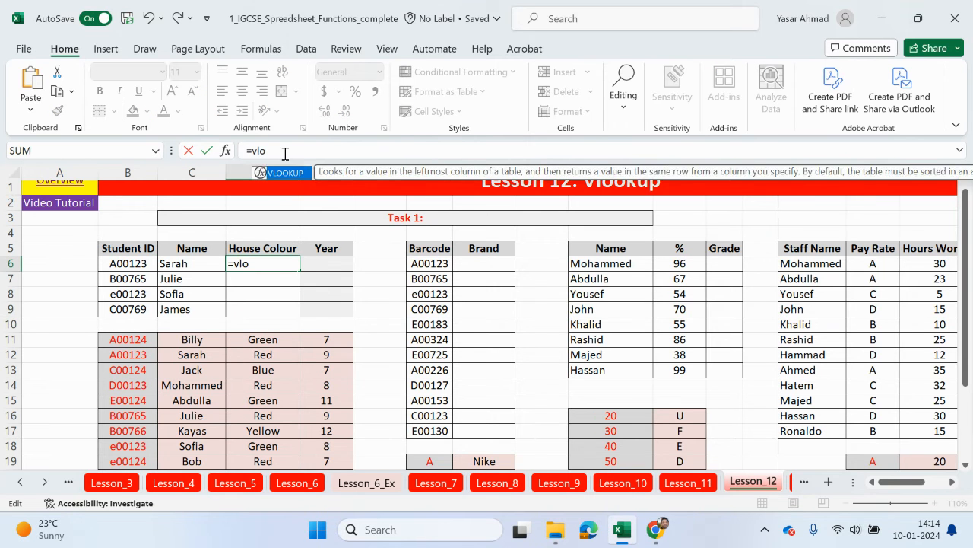
text(VLOOKUP()
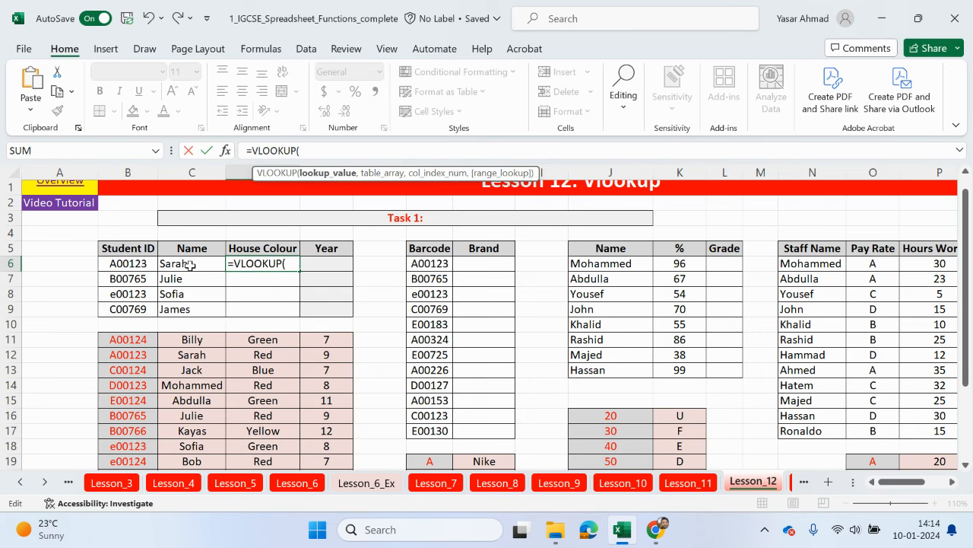
click(128, 264)
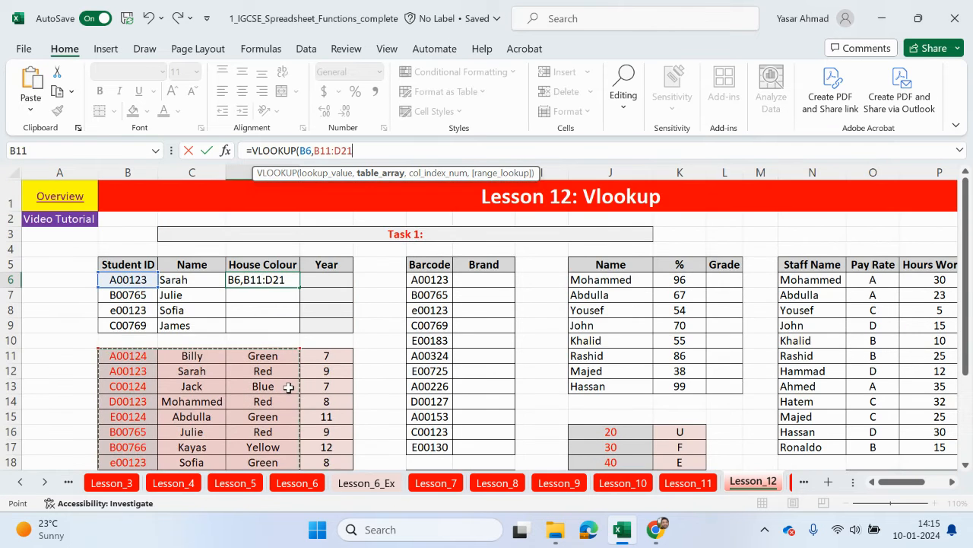
key(f4)
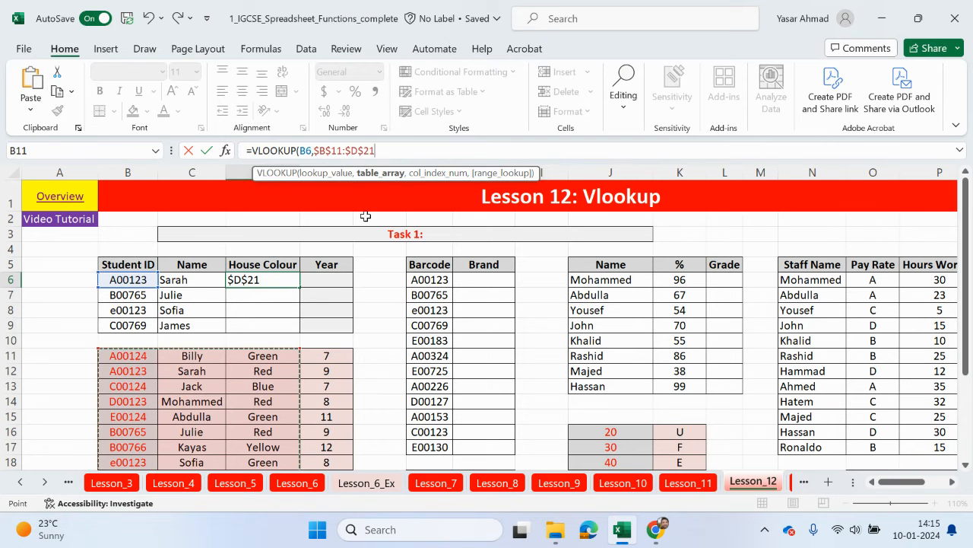
text(,)
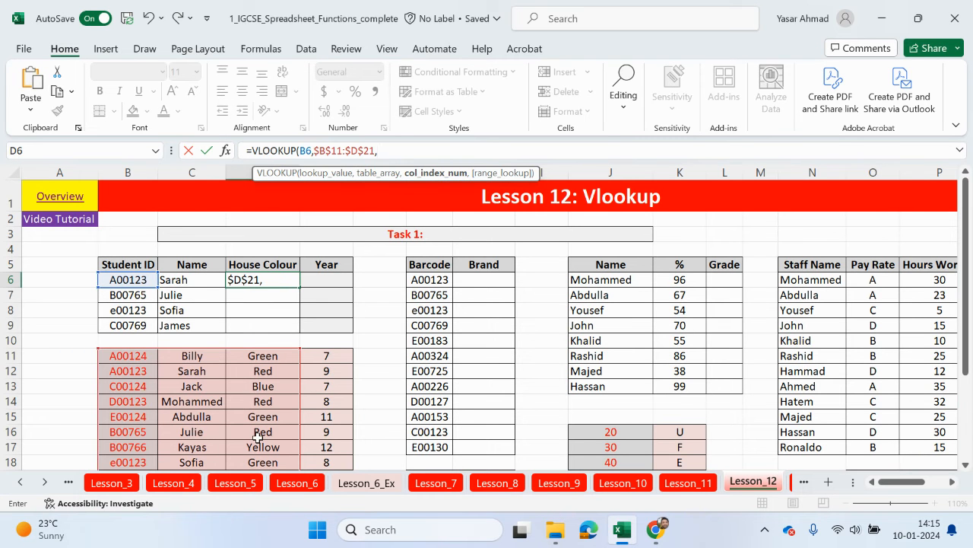
text(3,)
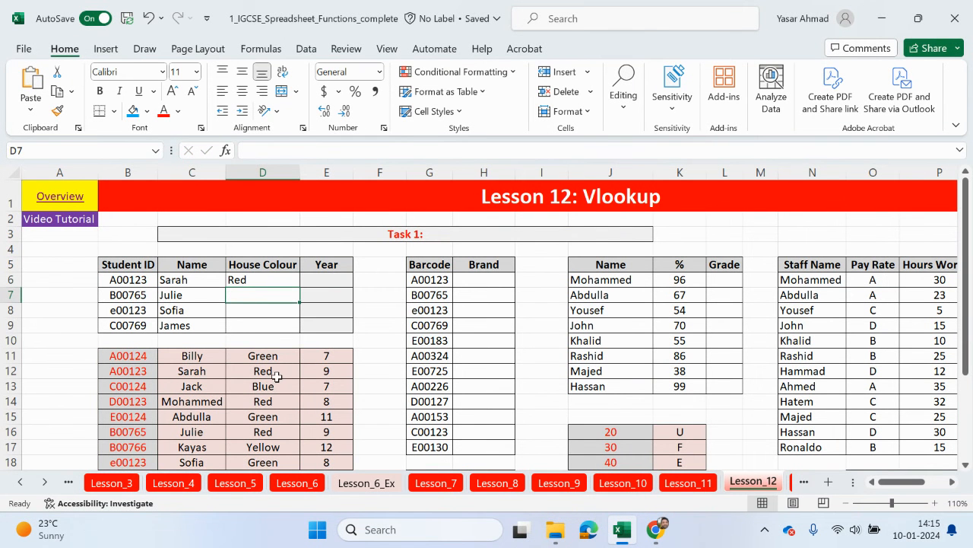
click(262, 279)
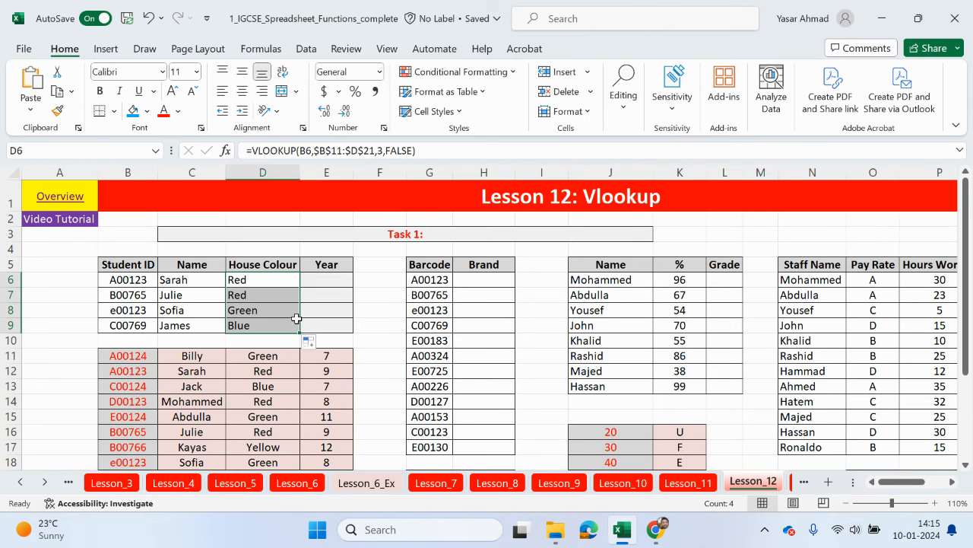
Enter =VLOOKUP(G6,$G$19:$H$23,2,TRUE) in H6 for approximate-match brands
scroll(down, 3)
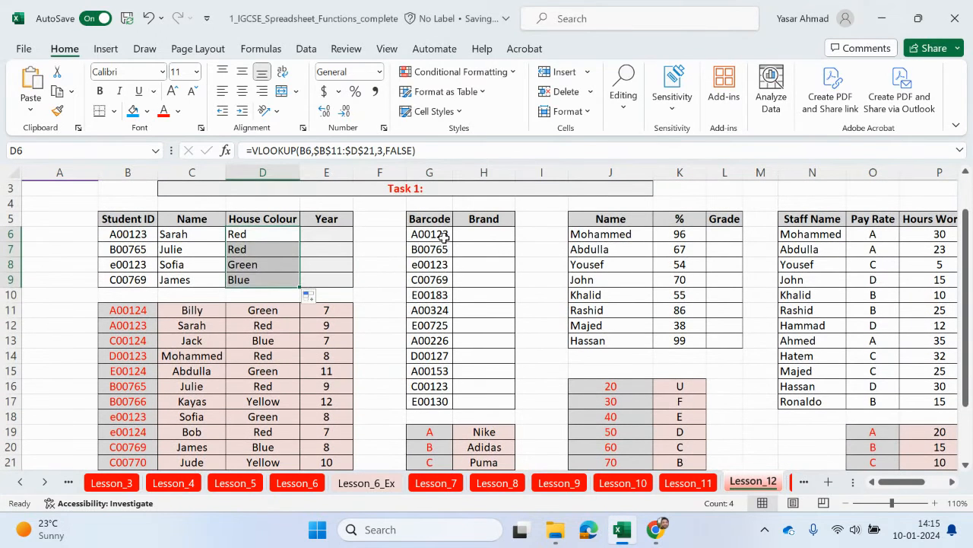
drag(429, 234, 429, 400)
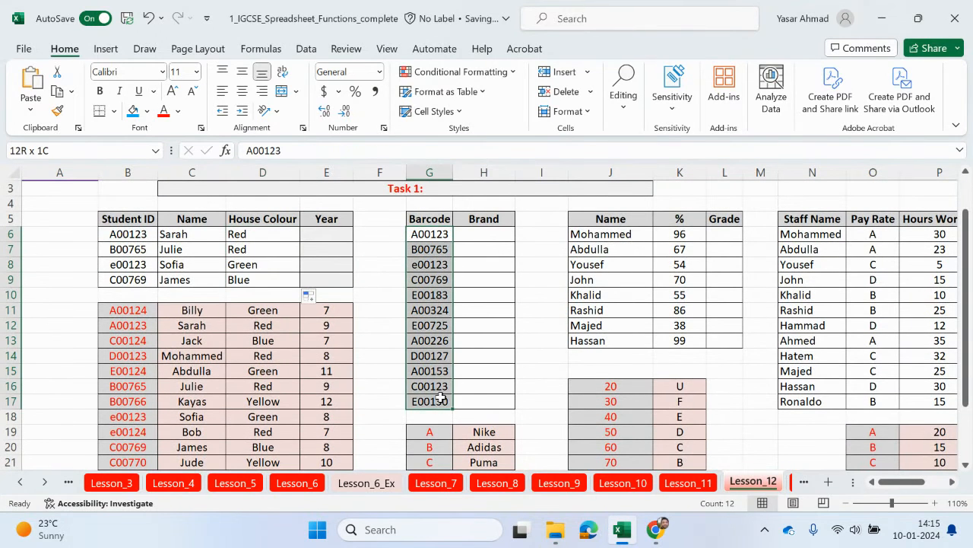
scroll(down, 3)
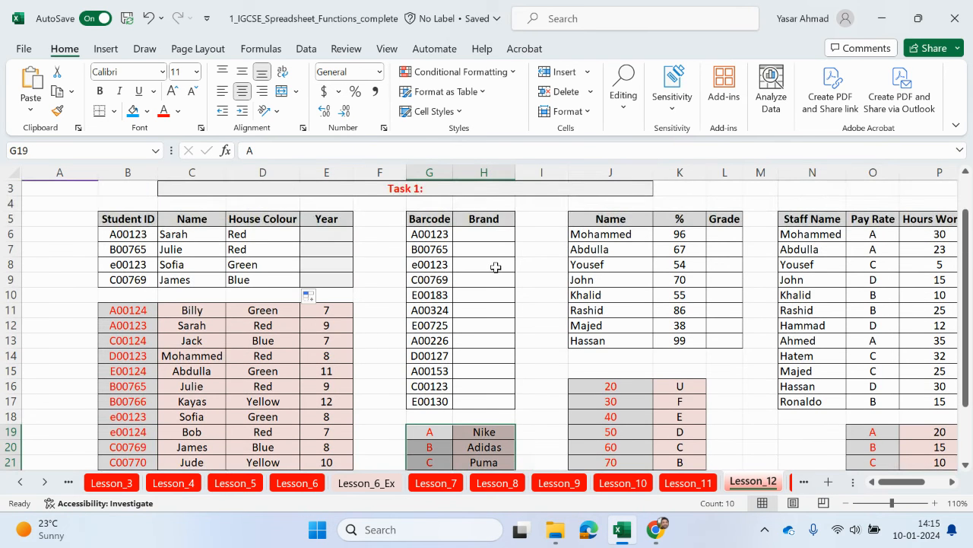
scroll(down, 3)
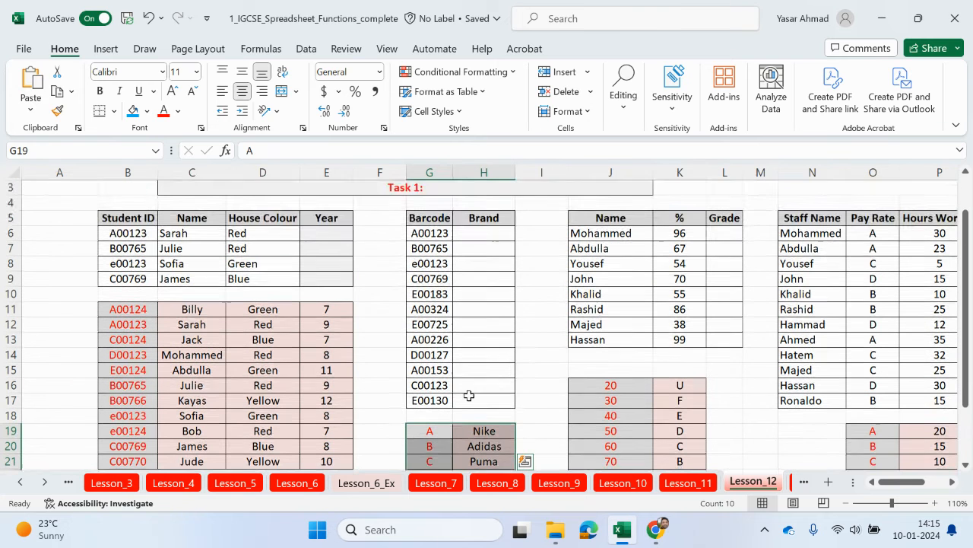
text(=v)
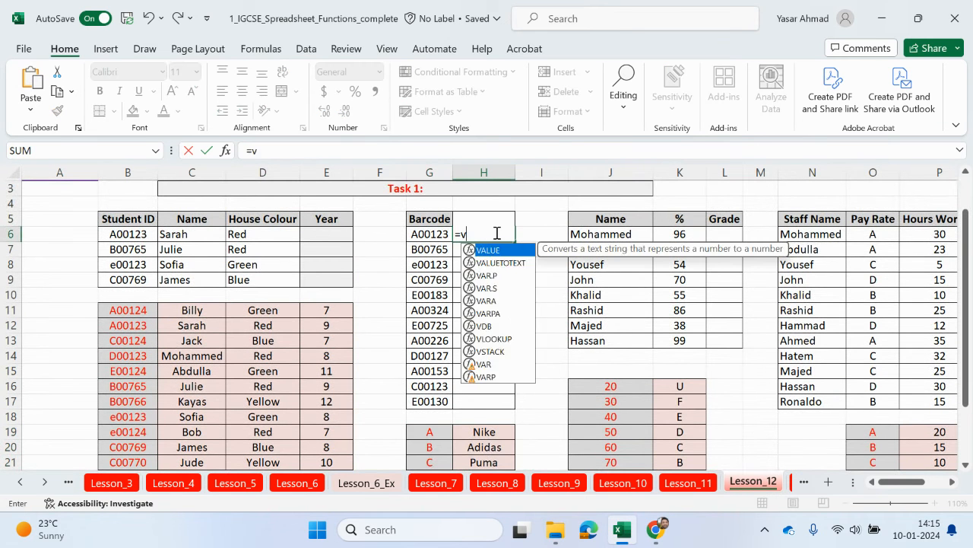
text(lo)
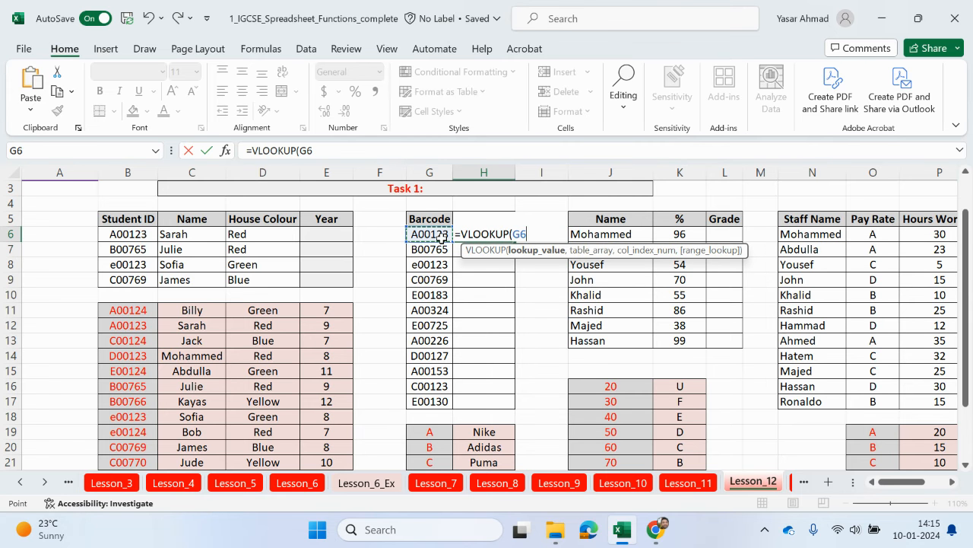
text(,$G$19:$H$23)
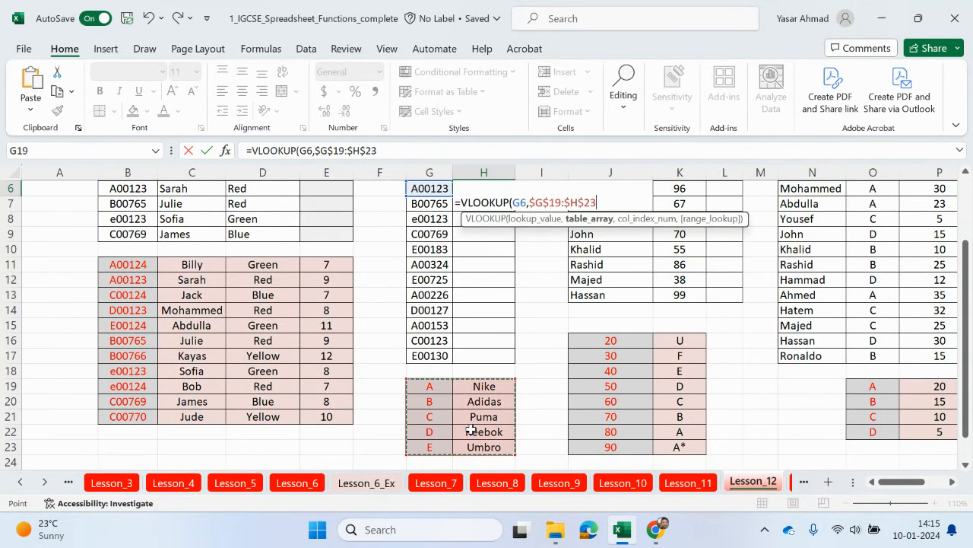
text(,)
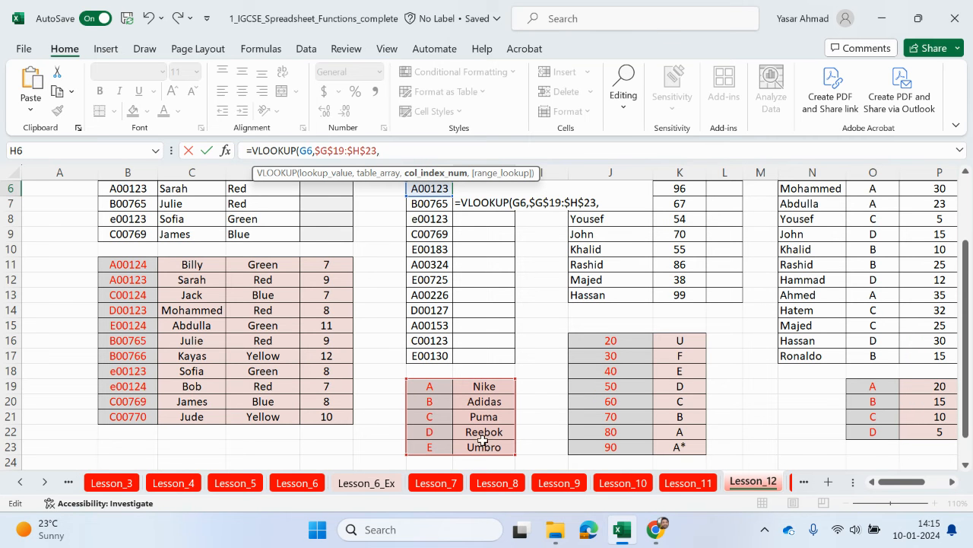
text(2,)
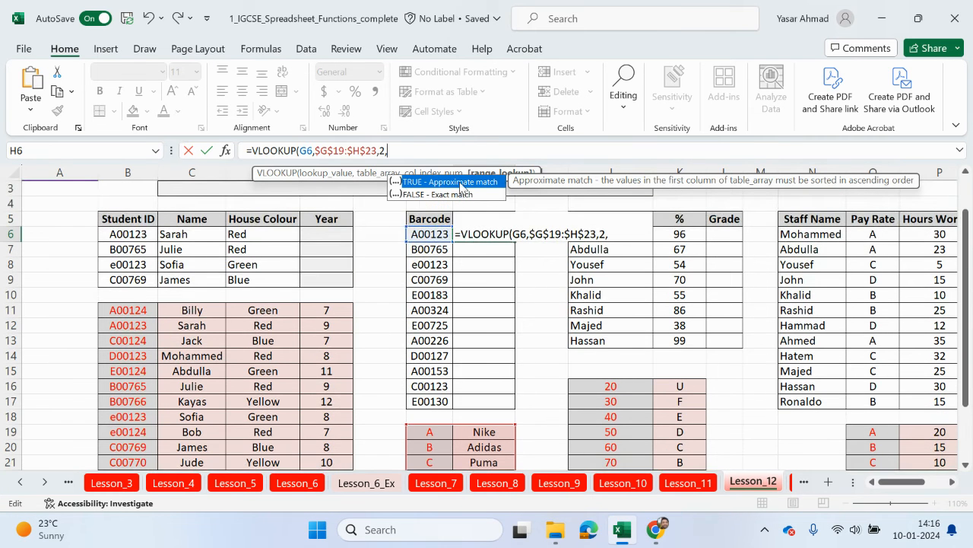
text(TRUE)
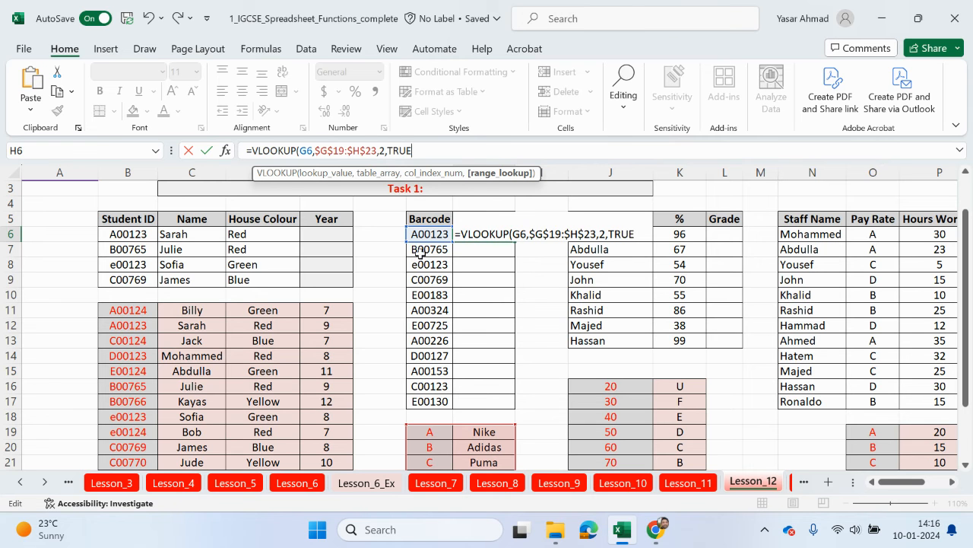
mouse_move(433, 454)
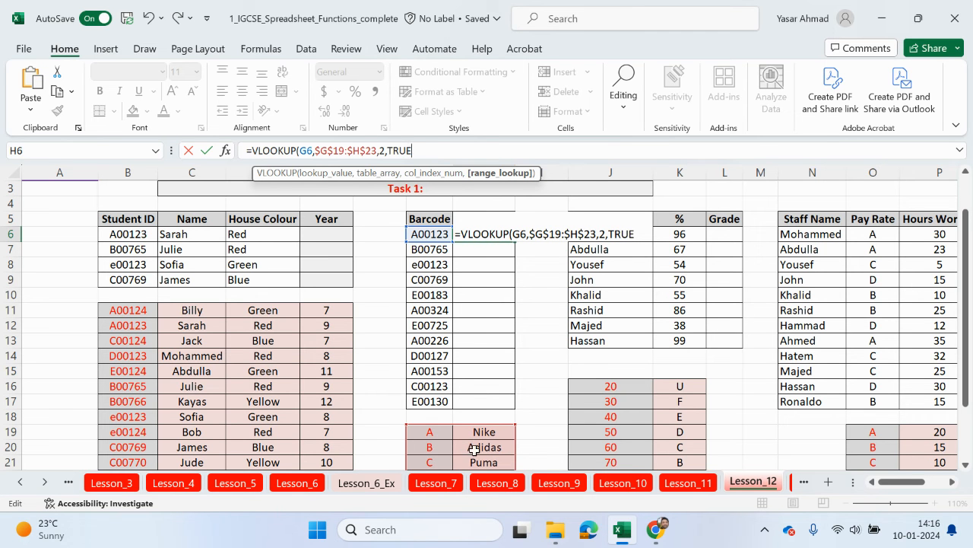
mouse_move(474, 362)
text())
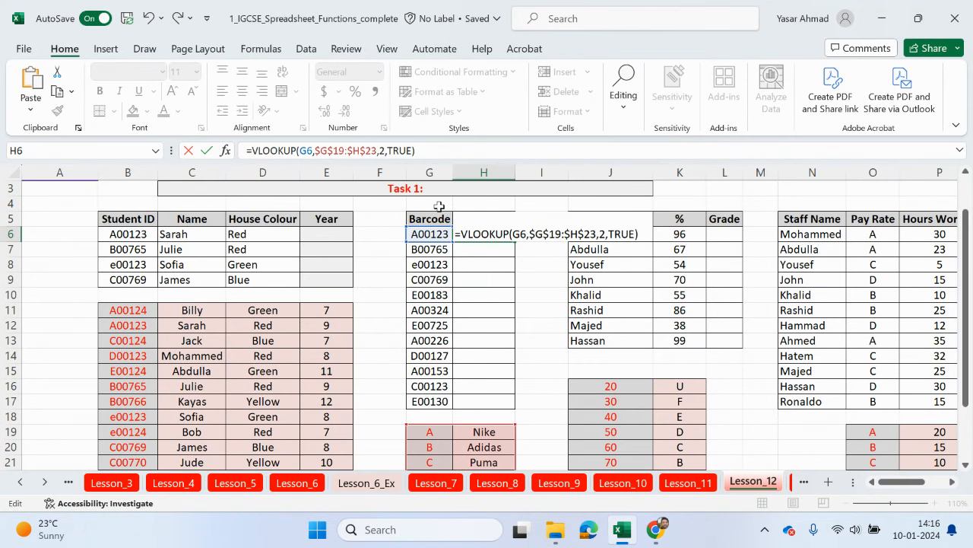
key(Enter)
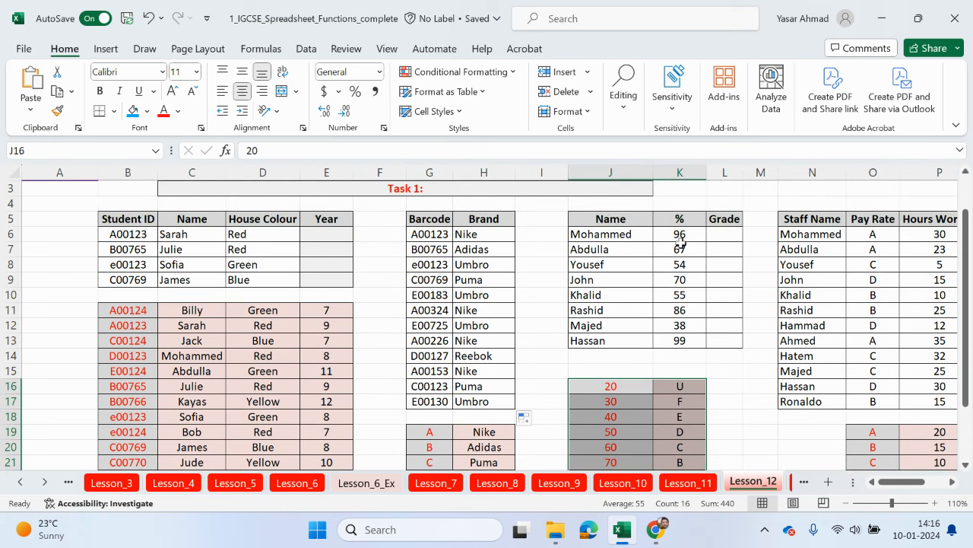
Review the grade boundary table mapping 20–90 percent to grades U through A*
click(679, 233)
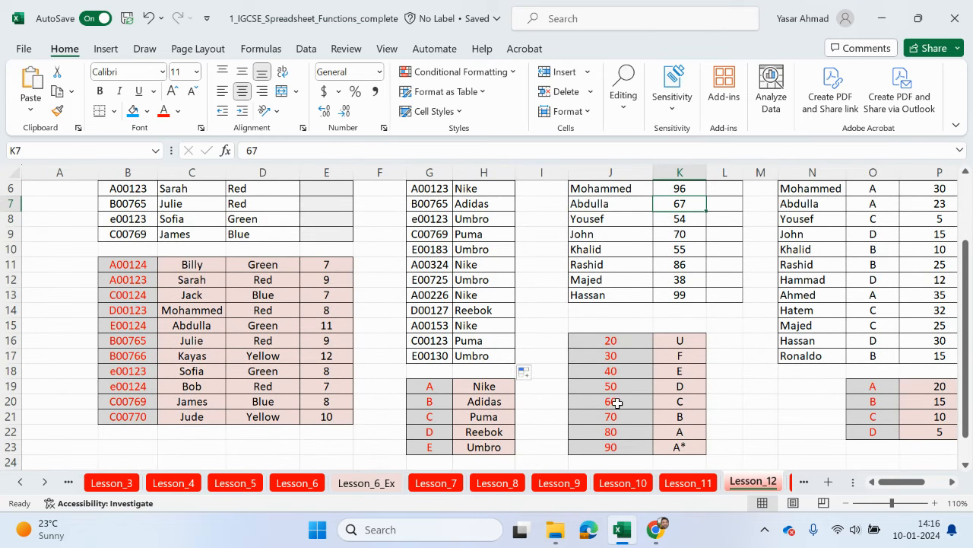
click(610, 400)
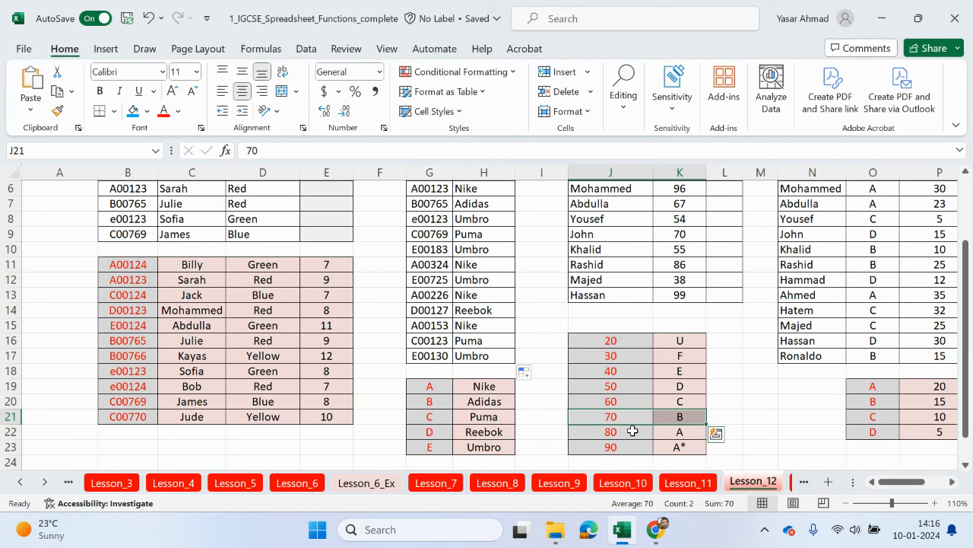
scroll(down, 3)
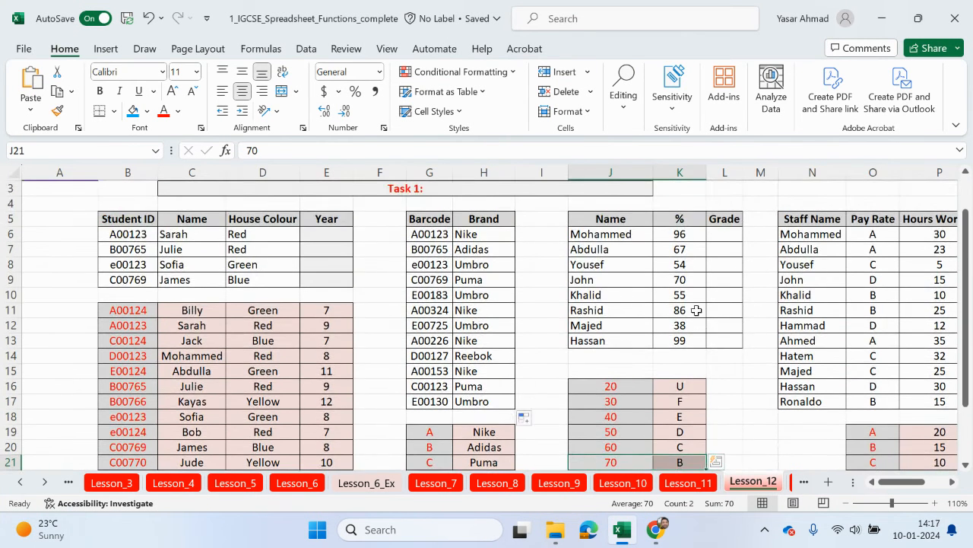
mouse_move(686, 233)
text(80)
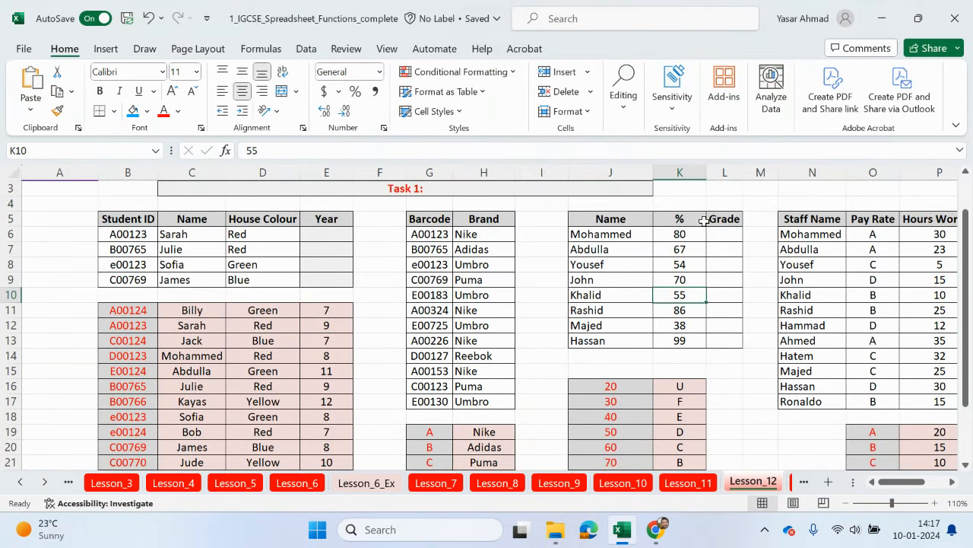
Enter =VLOOKUP(K6,$J$16:$K$23,2,TRUE) in L6 and fill grades down to L13
text(=vlo)
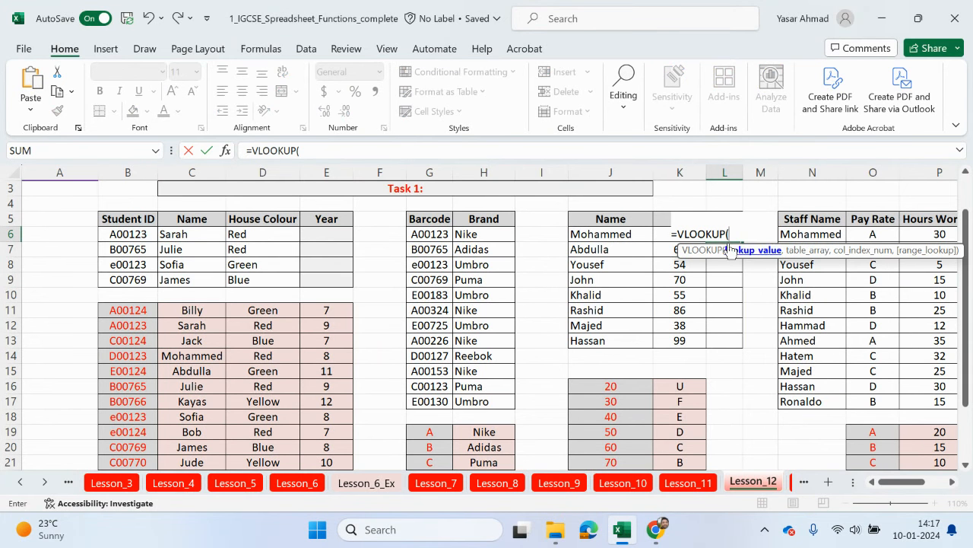
key(Backspace)
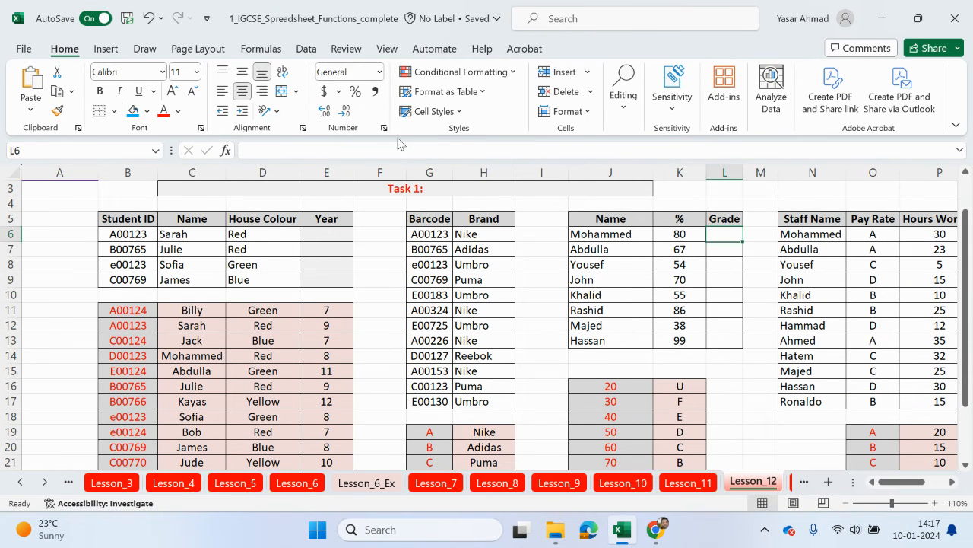
text(=)
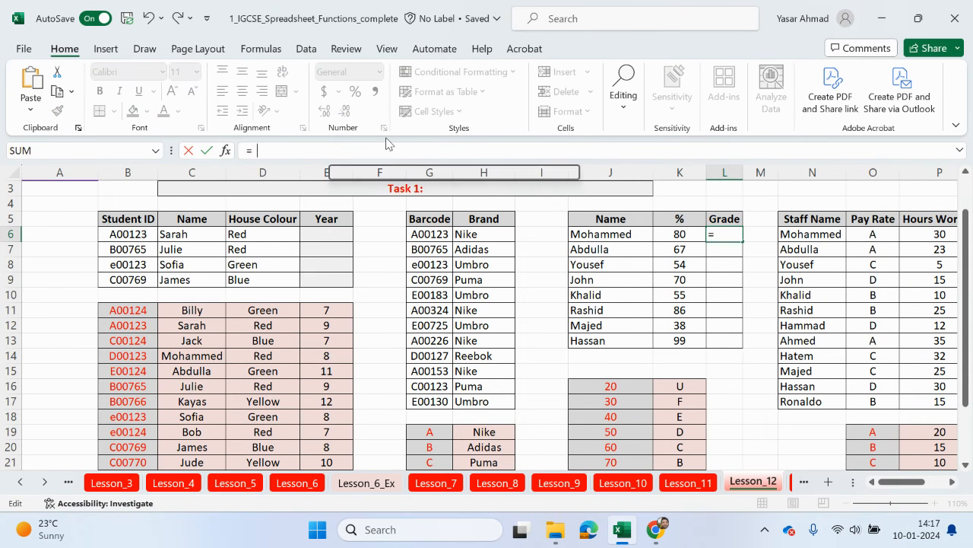
text(vlo)
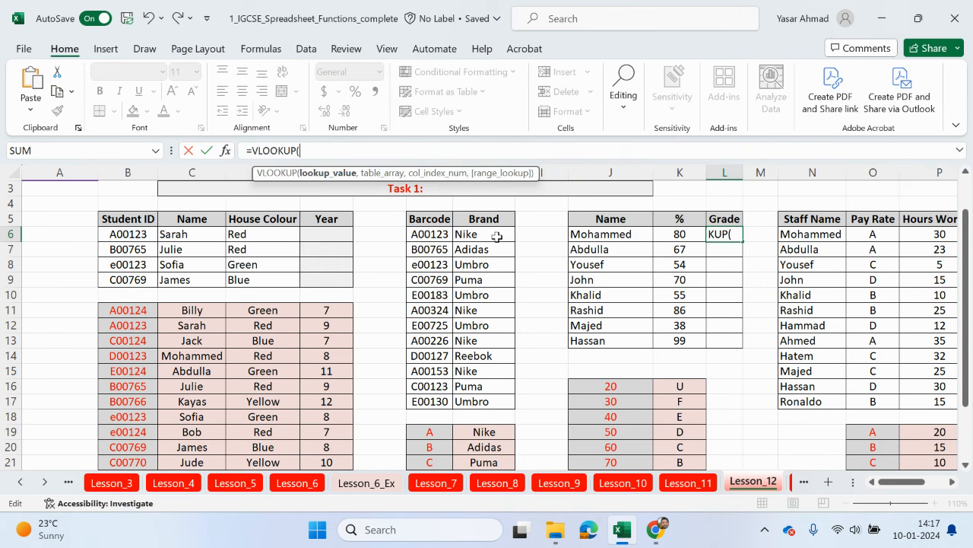
click(679, 234)
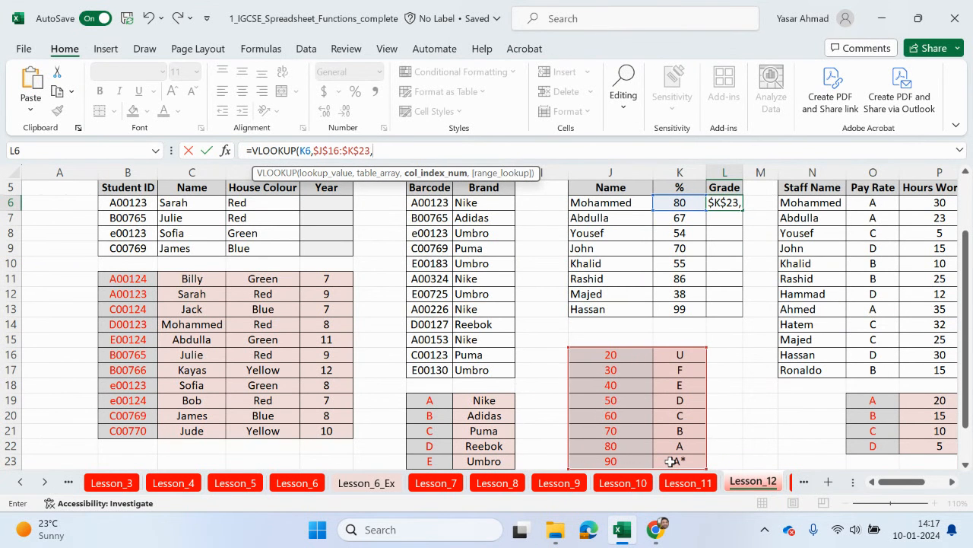
text(2,)
click(679, 202)
text(96)
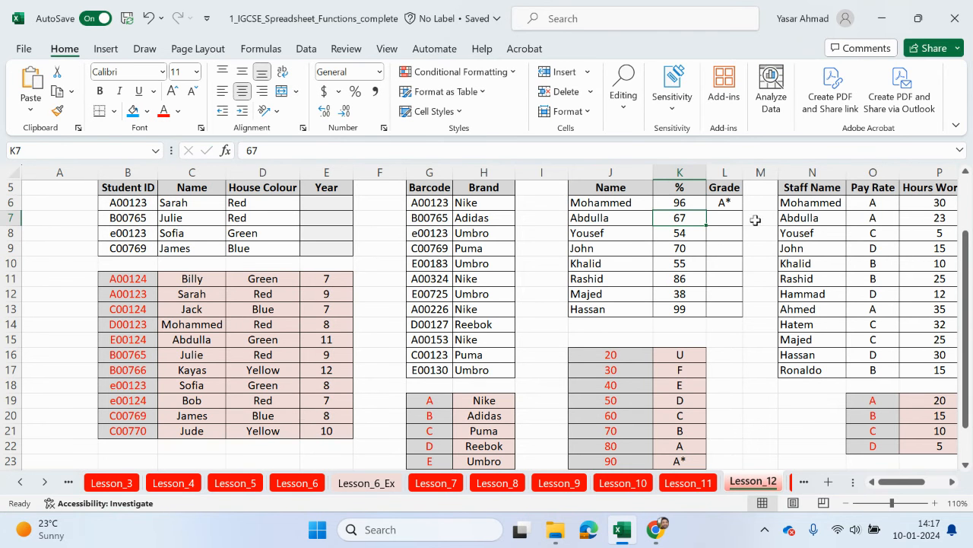
drag(725, 202, 724, 309)
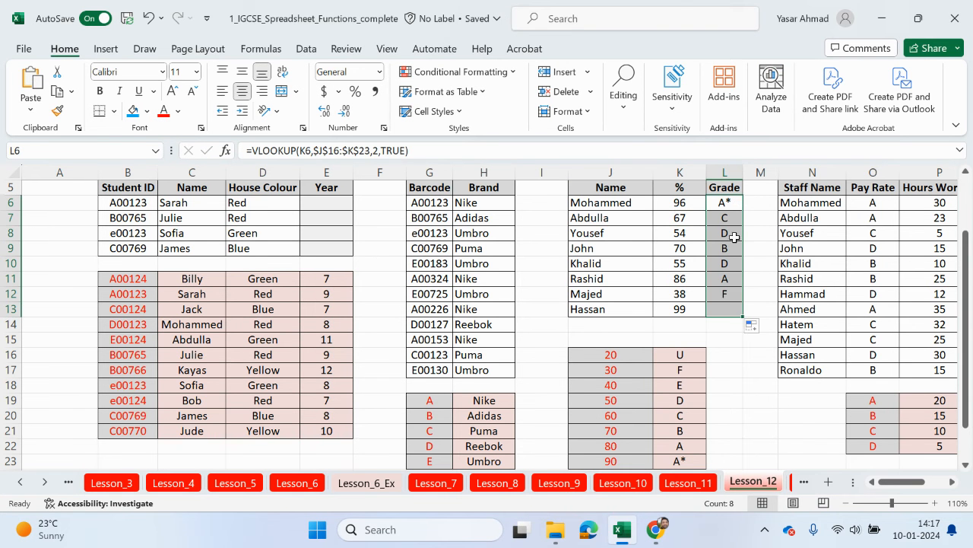
scroll(right, 3)
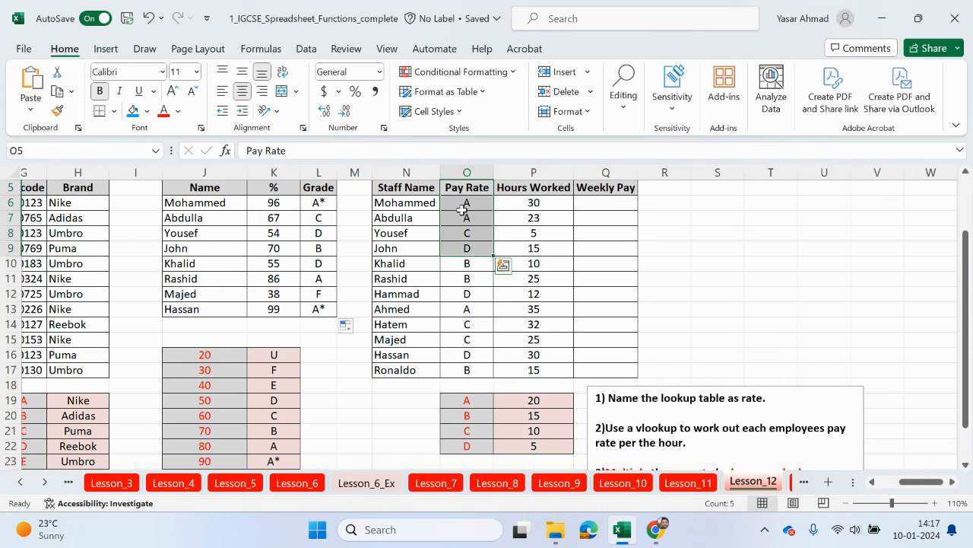
Scroll to the staff pay table and select the A–D pay-rate range O19:P22
drag(467, 202, 467, 369)
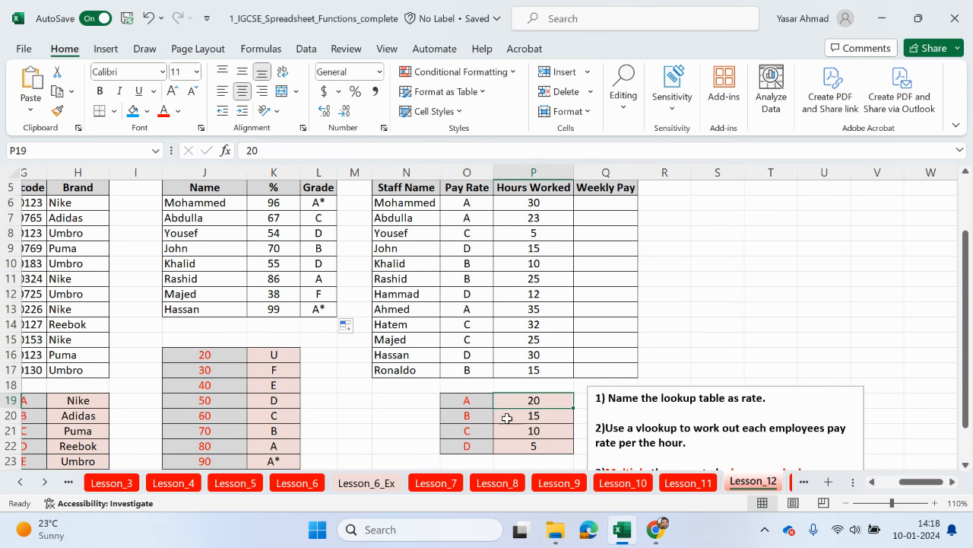
click(533, 415)
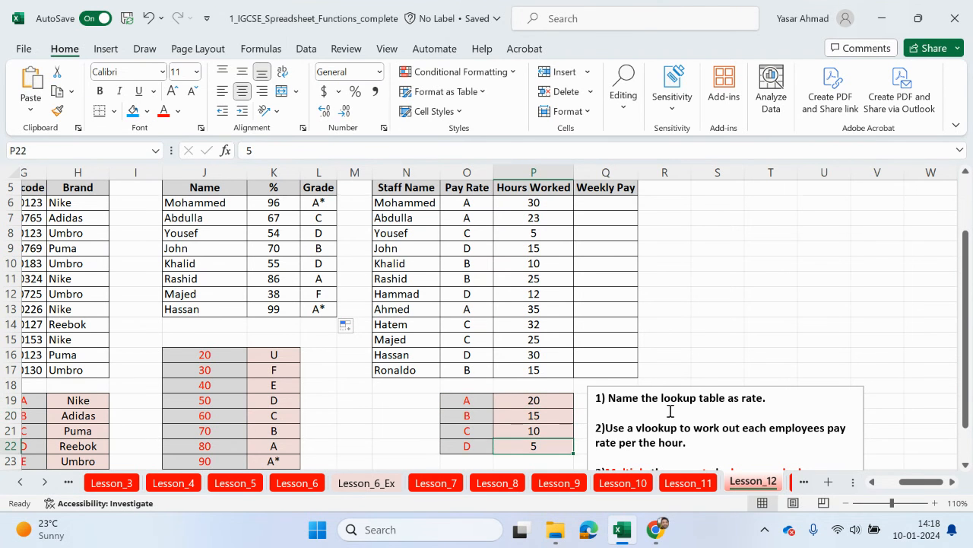
scroll(down, 3)
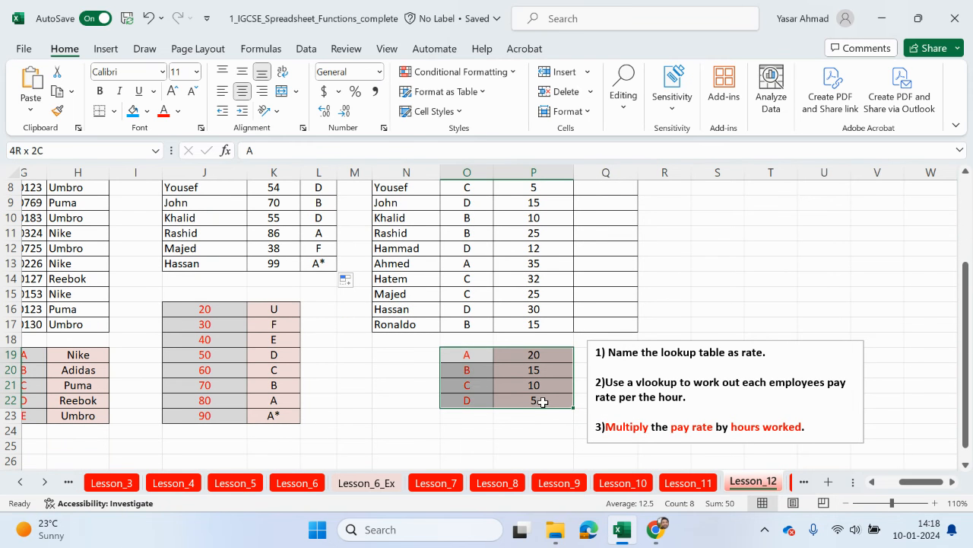
click(467, 354)
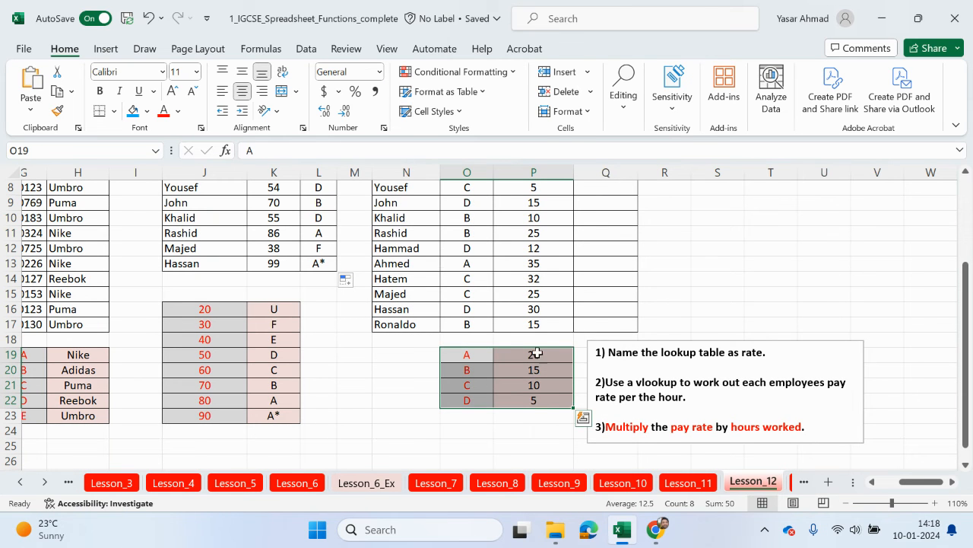
Define the name 'rate' for the A–D pay-rate range
right_click(533, 354)
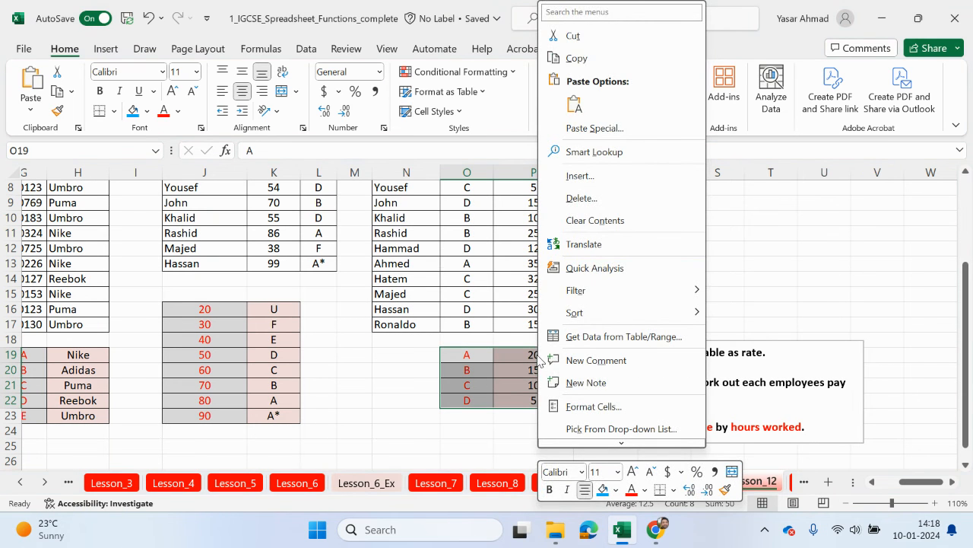
mouse_move(594, 406)
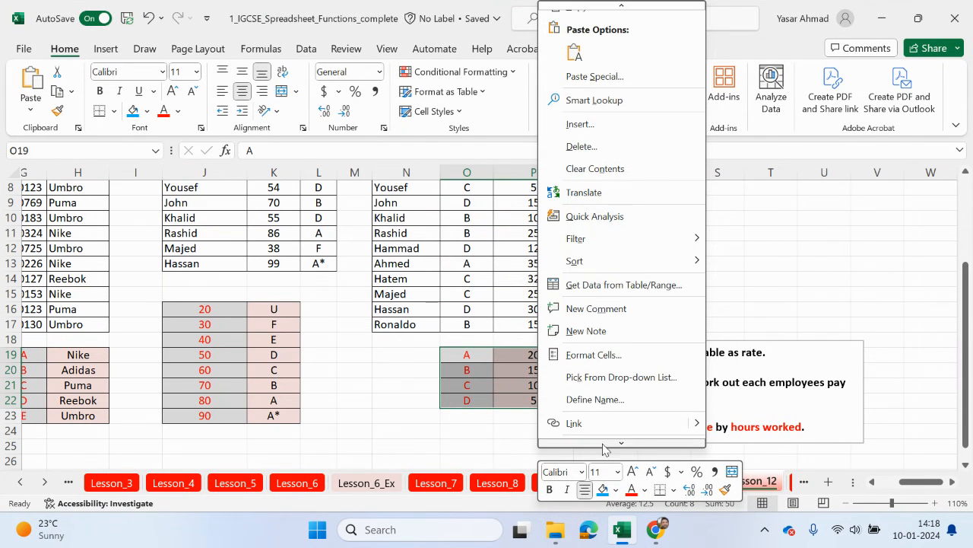
click(595, 400)
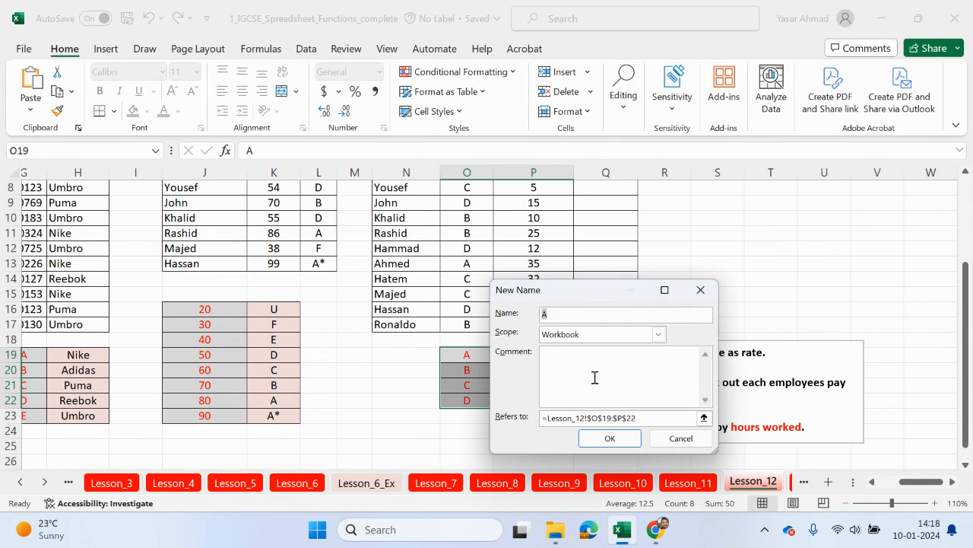
text(ra)
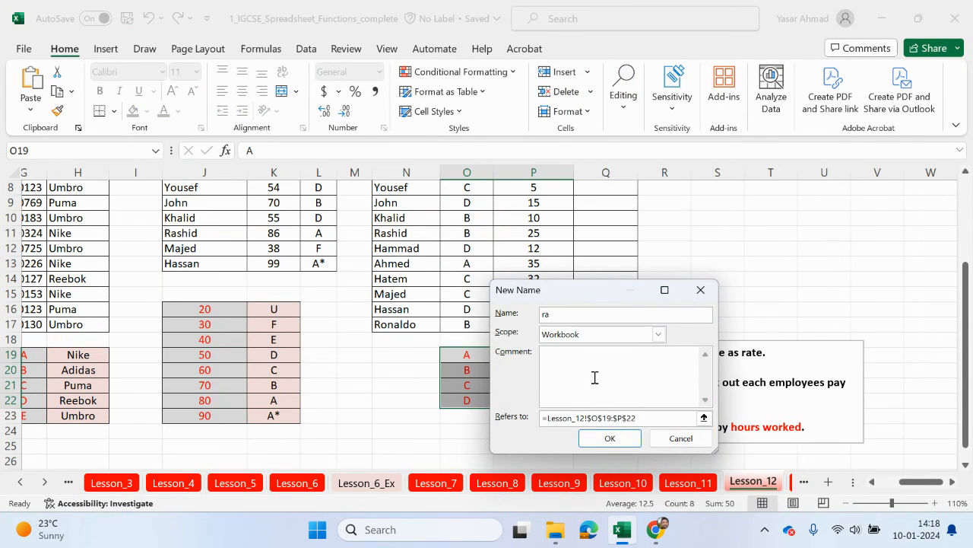
click(609, 437)
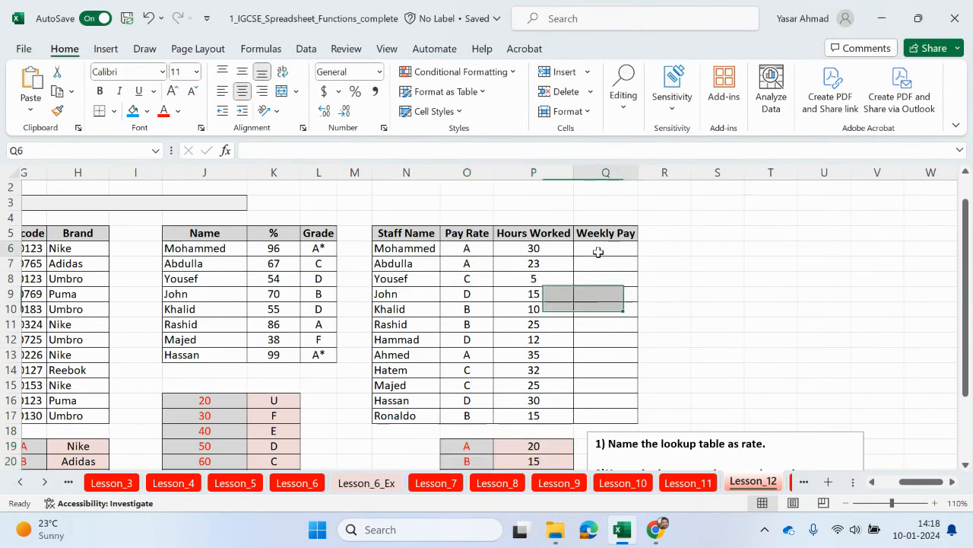
Enter =VLOOKUP(O6,rate,2,FALSE) in Q6, returning Mohammed's rate of 20
text(=vlo)
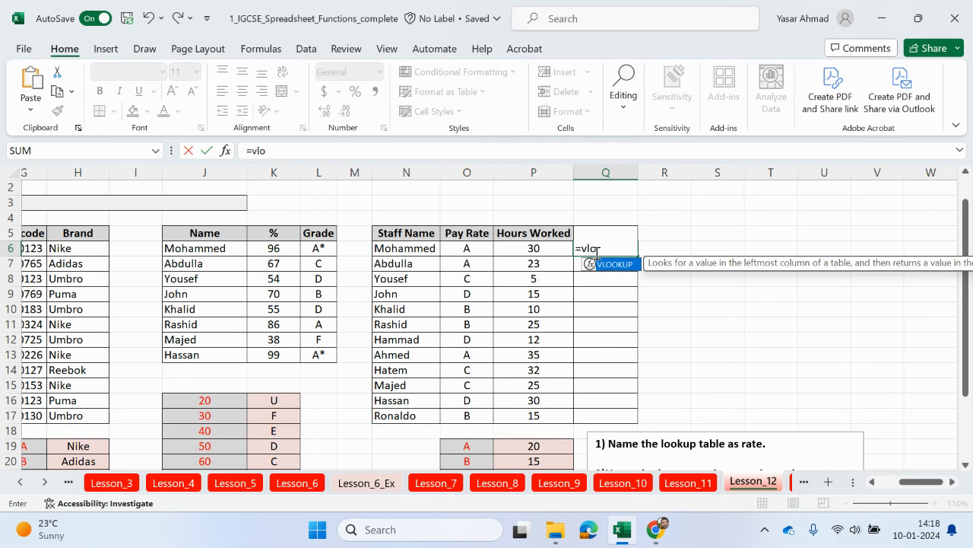
text(VLOOKUP()
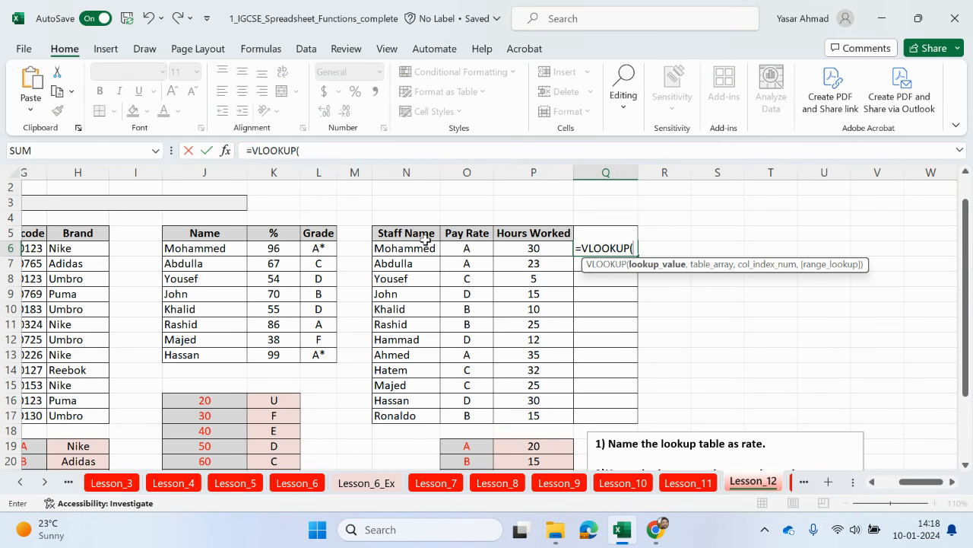
click(467, 248)
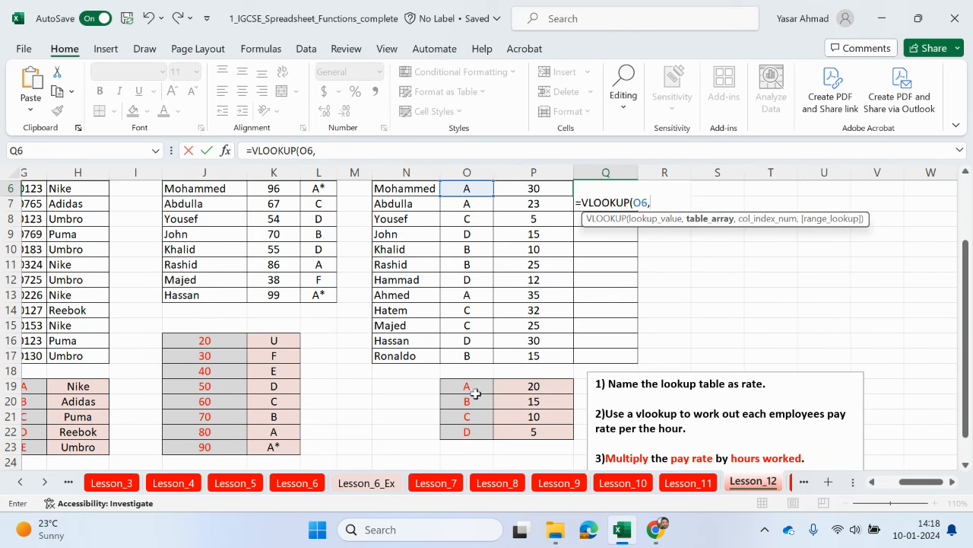
text(rate)
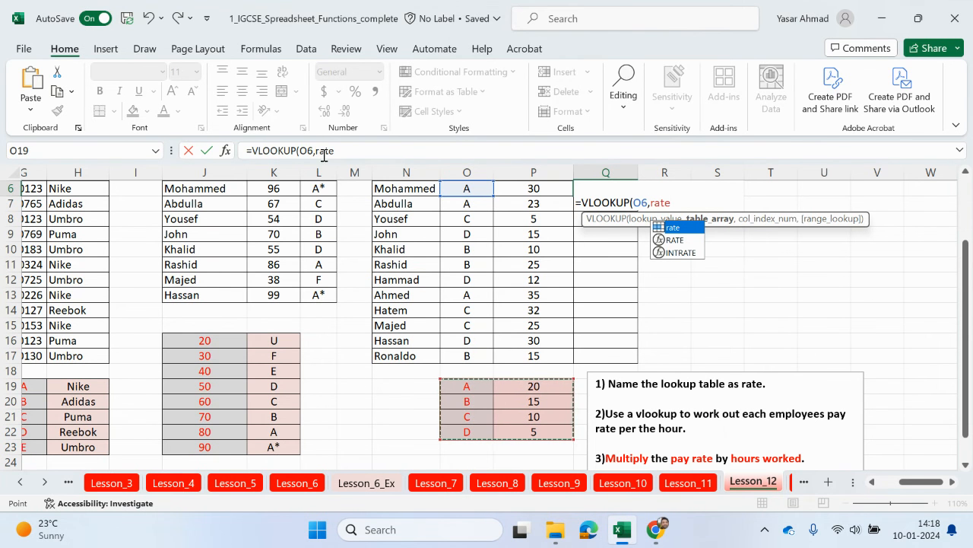
mouse_move(315, 157)
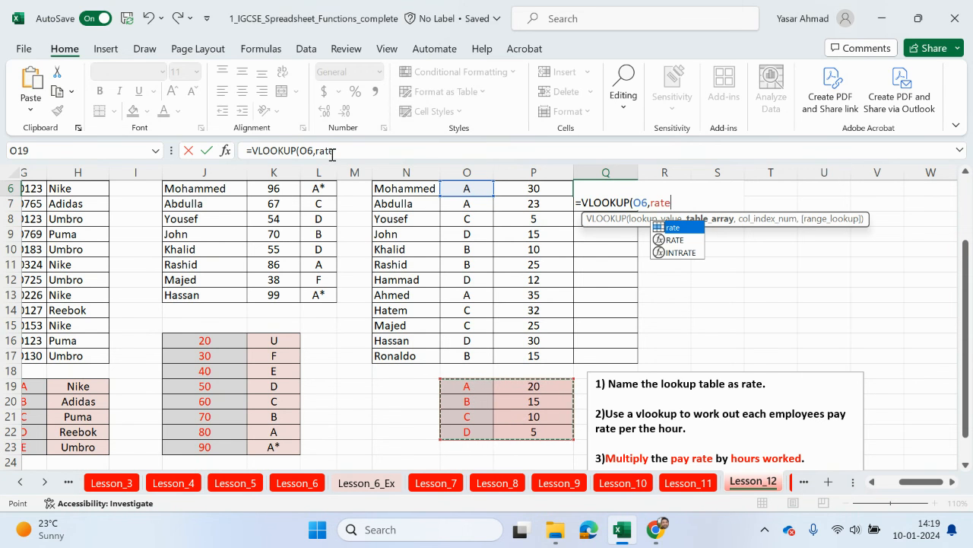
mouse_move(597, 320)
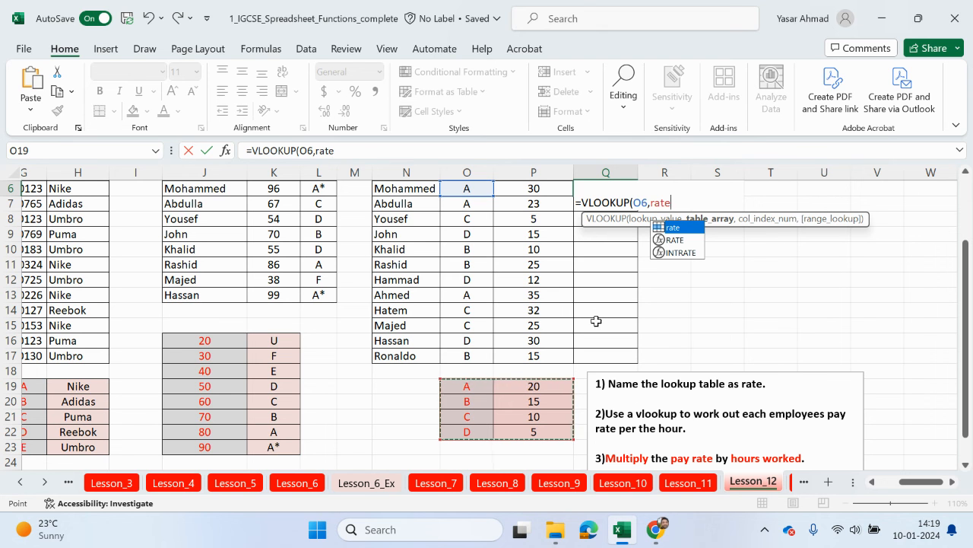
text(,)
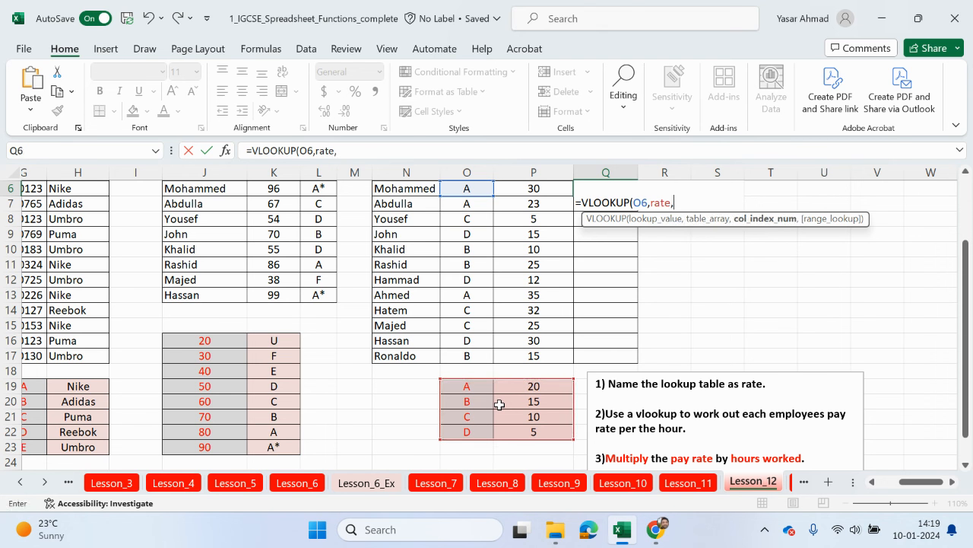
text(2)
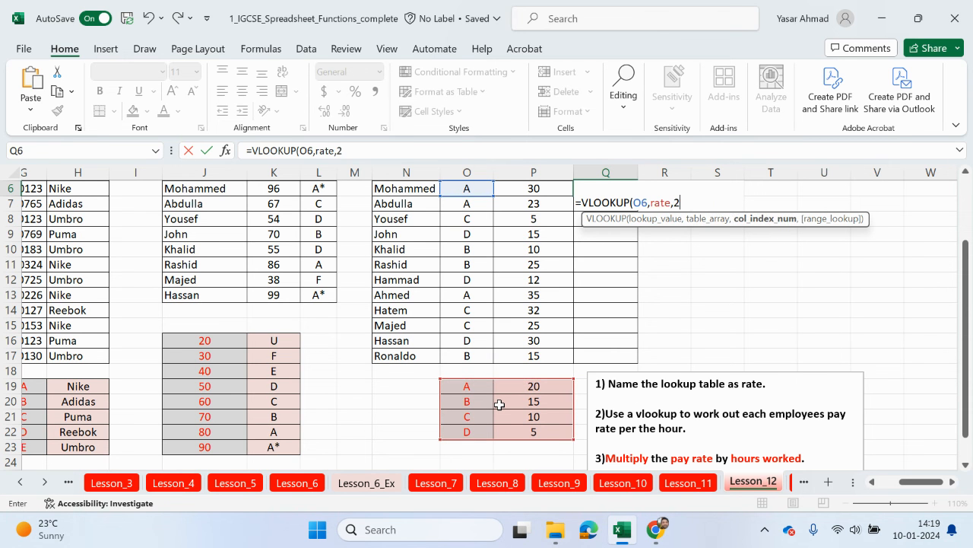
text(,FALSE)
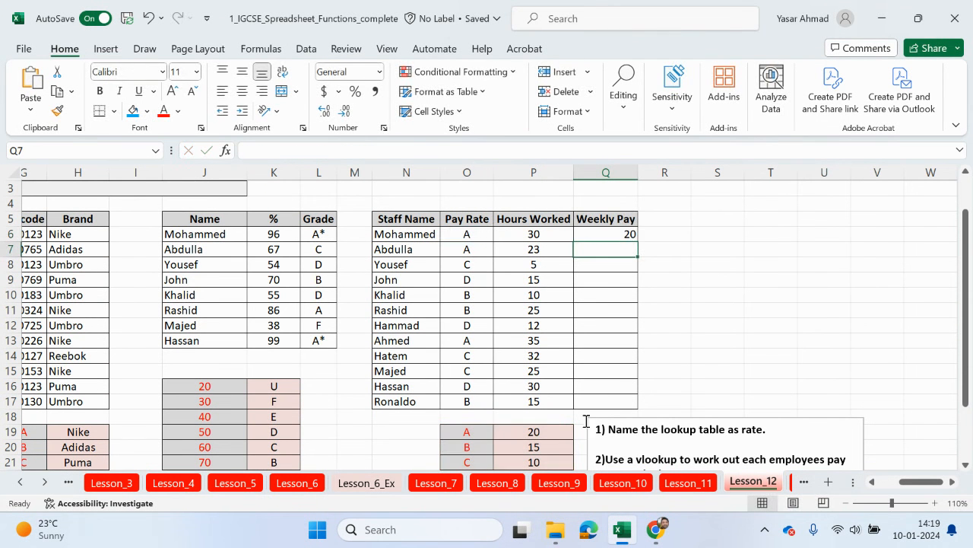
mouse_move(683, 336)
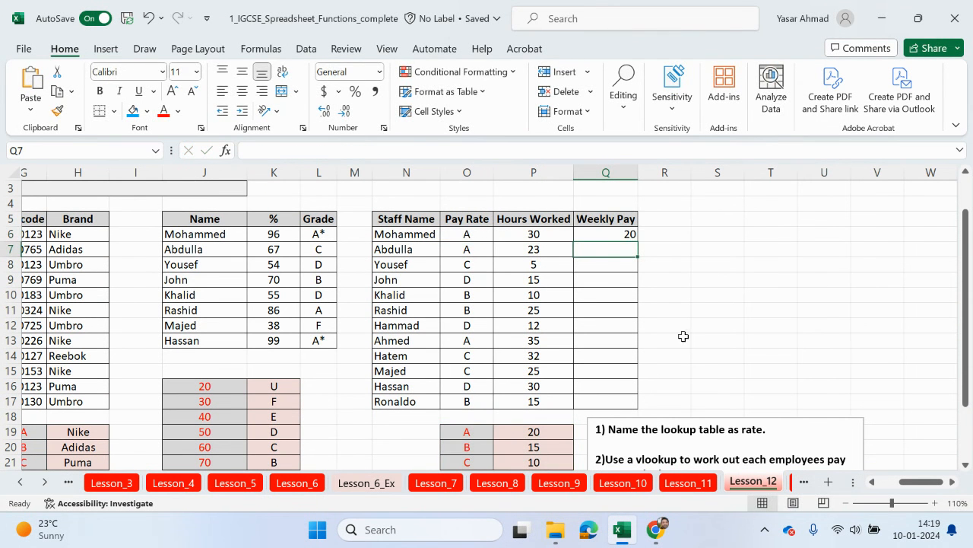
Enter the Weekly Pay formula =VLOOKUP(O6,rate,2,FALSE) multiplied by Mohammed's hours worked
scroll(down, 3)
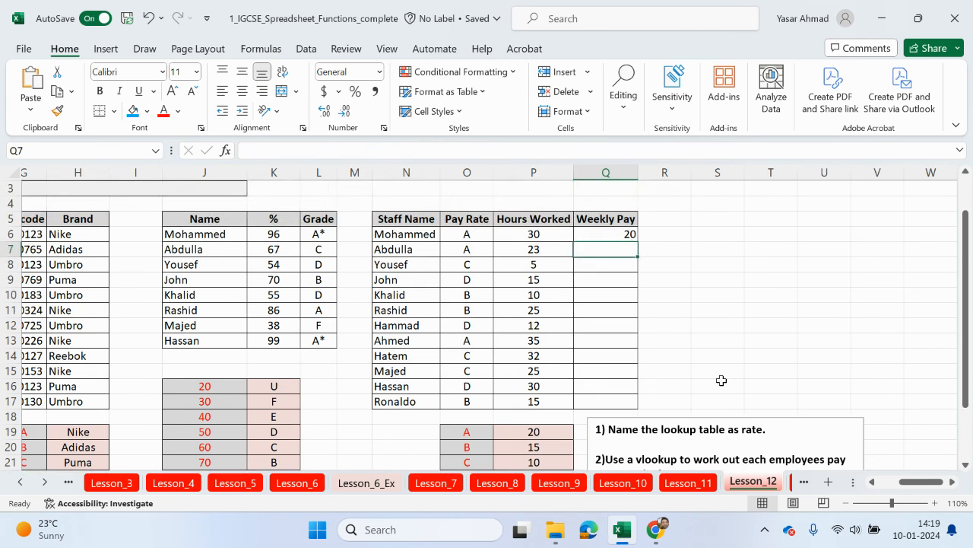
drag(533, 234, 533, 310)
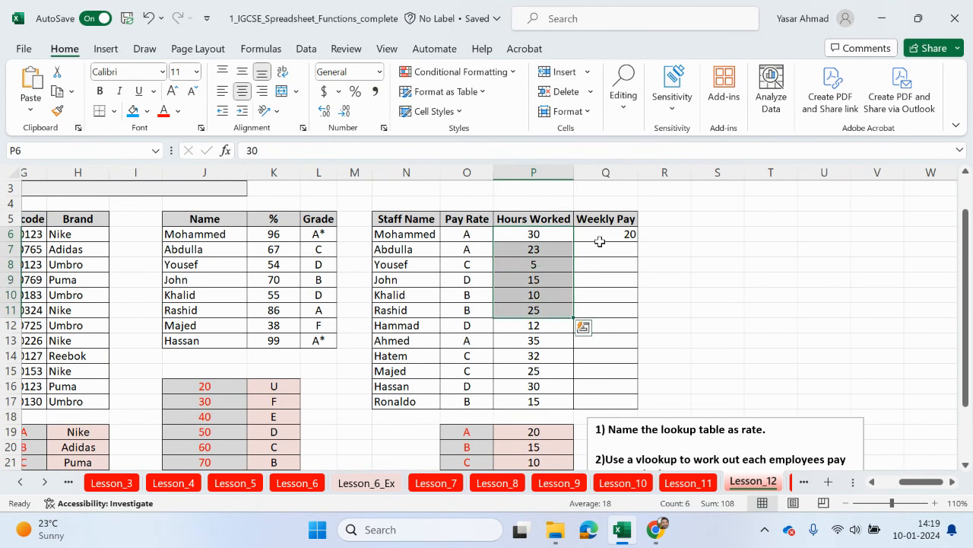
text(=VLOOKUP(O6,rate,2,FALSE))
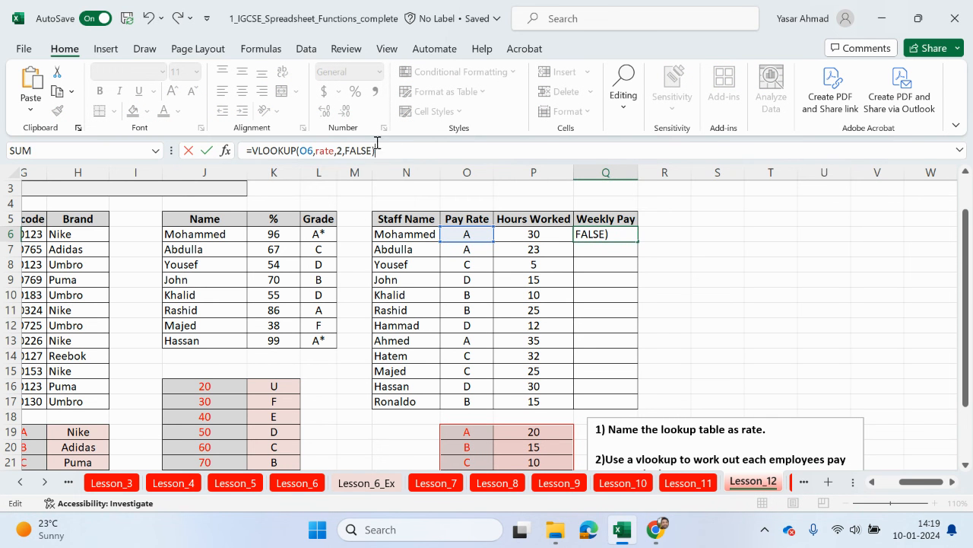
mouse_move(653, 336)
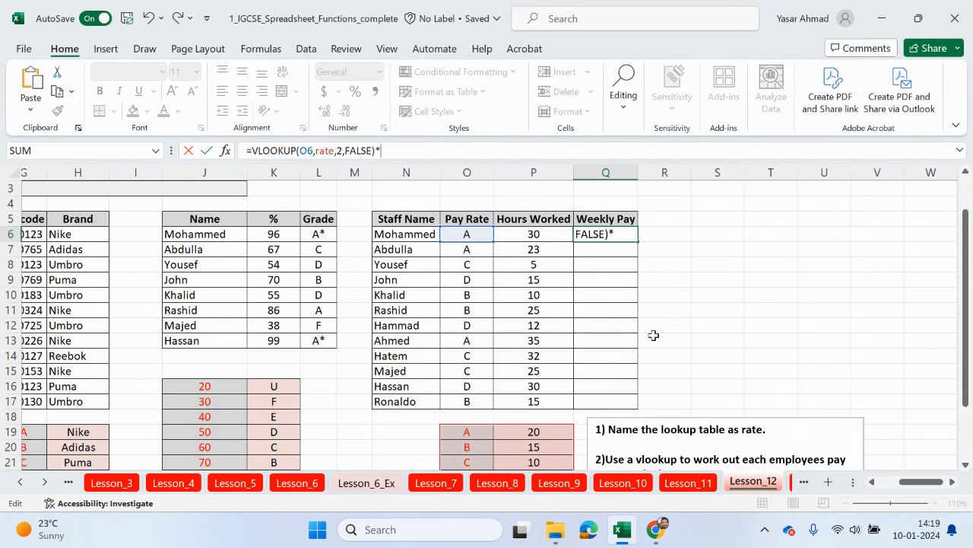
click(533, 233)
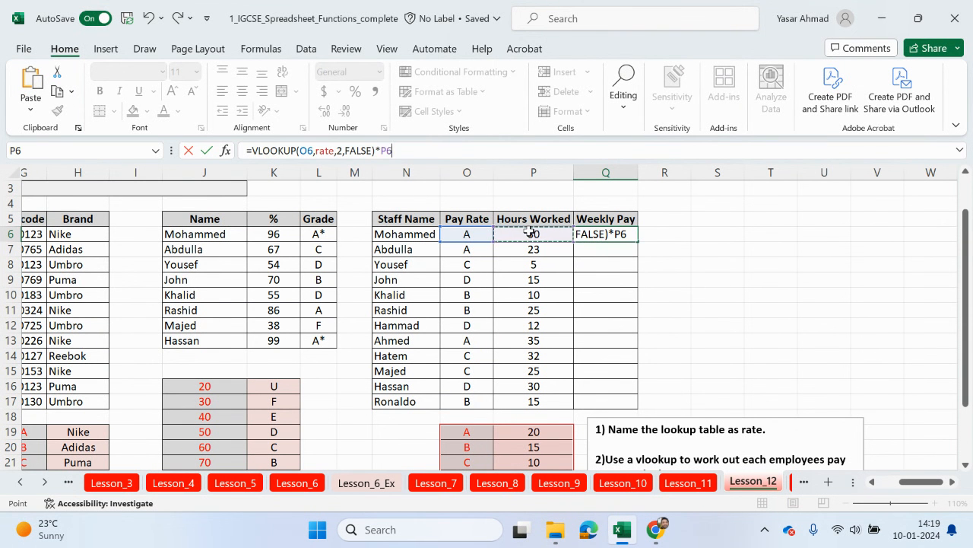
key(enter)
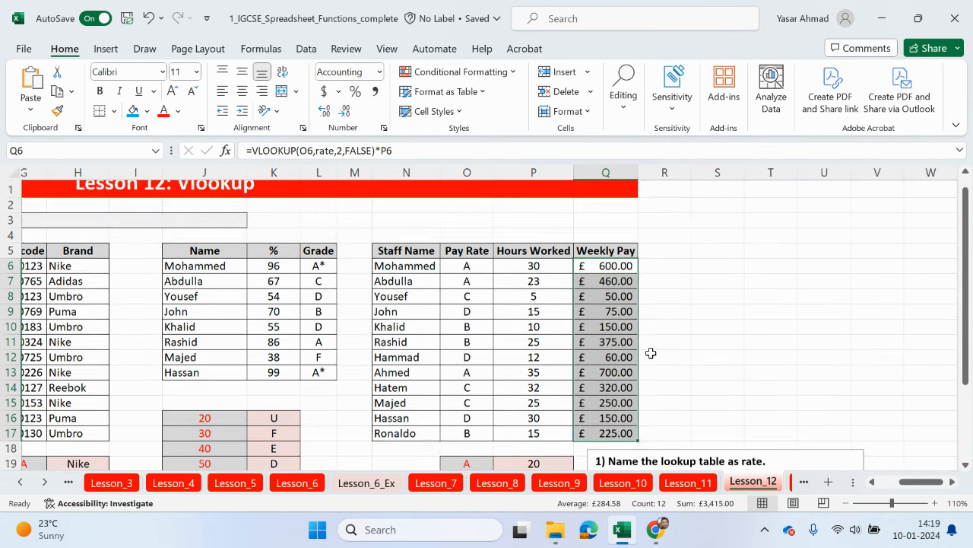
scroll(left, 3)
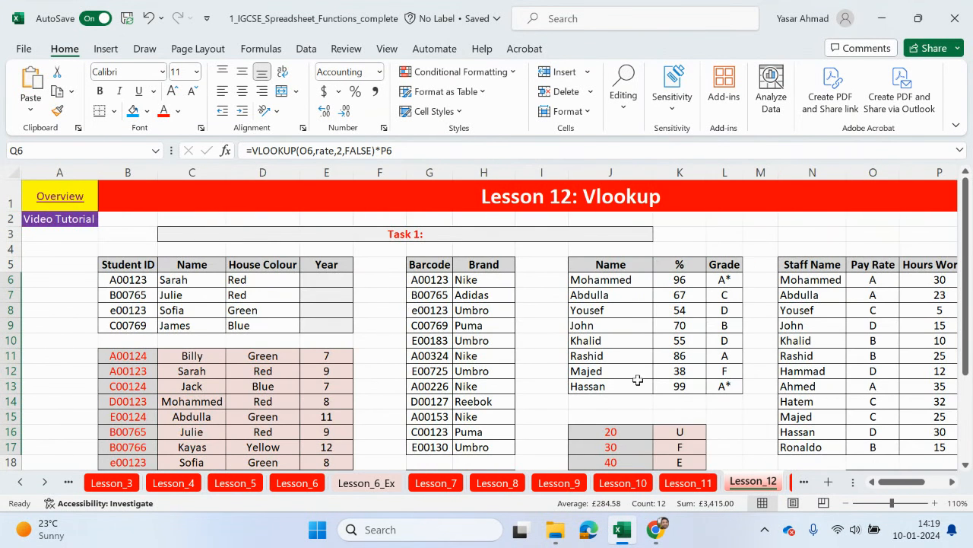
mouse_move(427, 308)
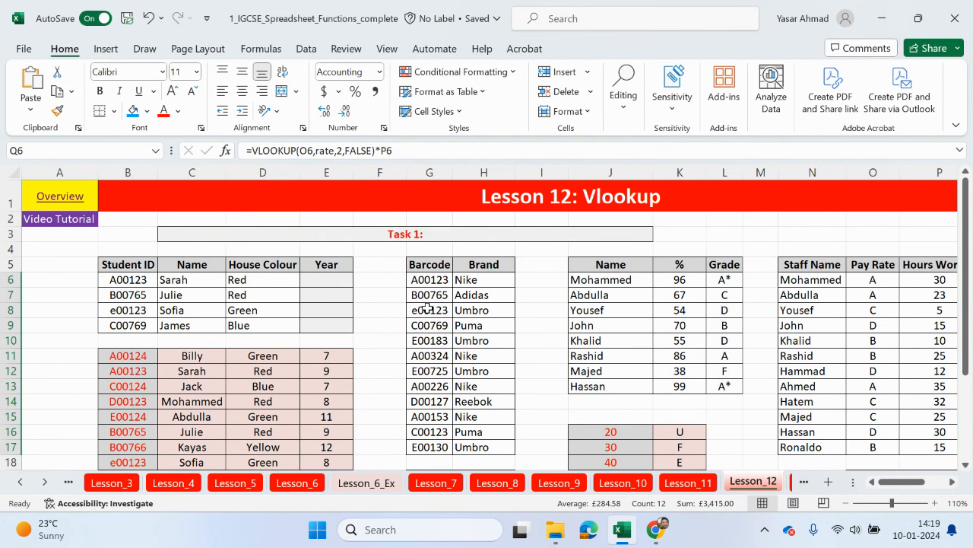
mouse_move(227, 273)
text(=VLOOKUP(B6,$B$11:$C$21,2,FALSE))
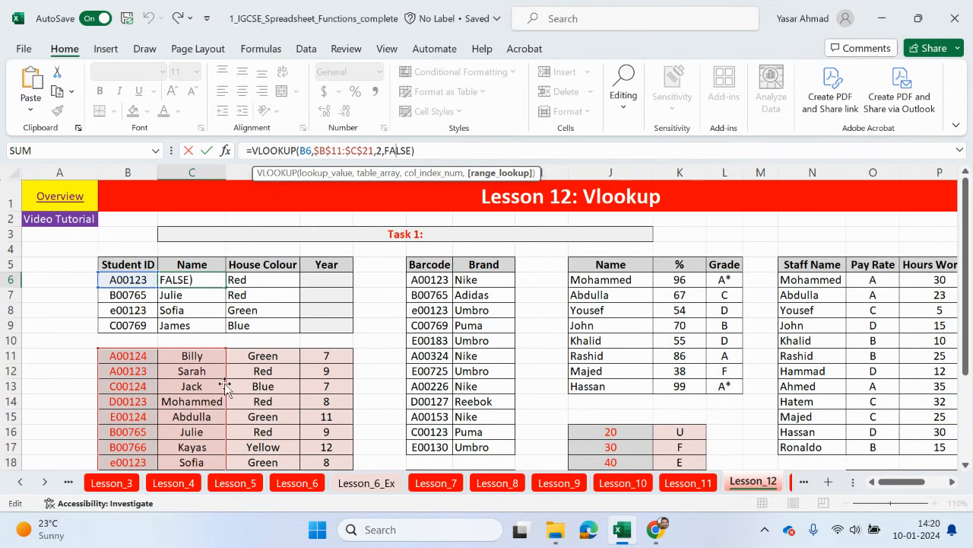
mouse_move(358, 283)
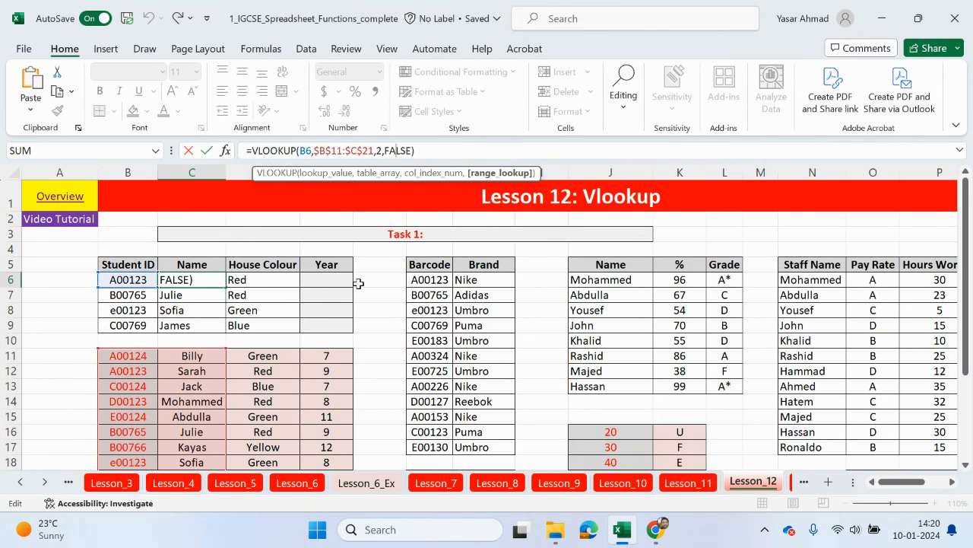
scroll(down, 3)
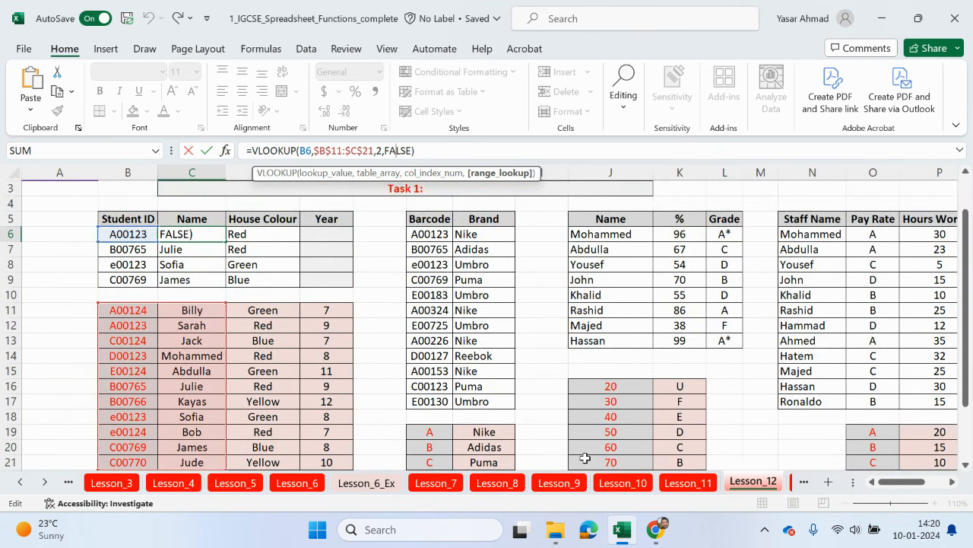
scroll(up, 3)
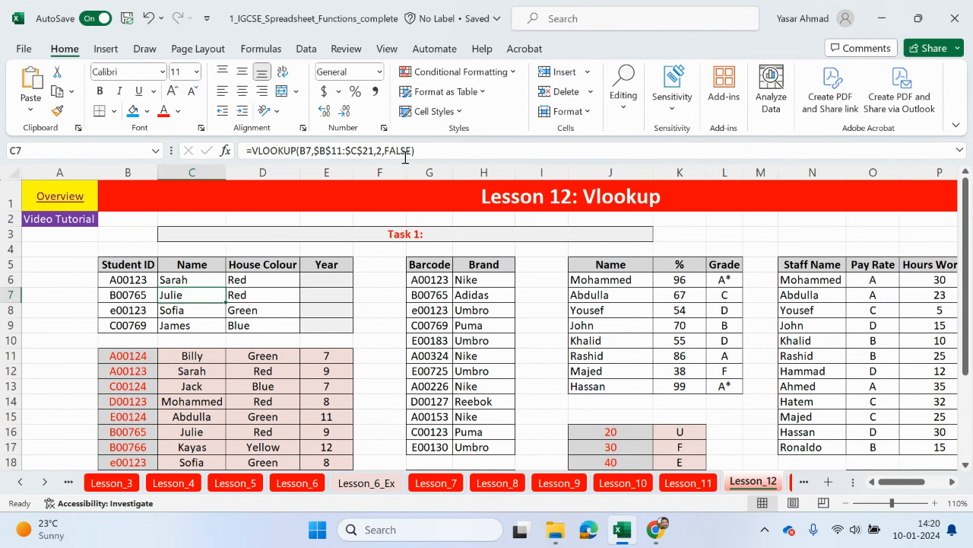
mouse_move(403, 156)
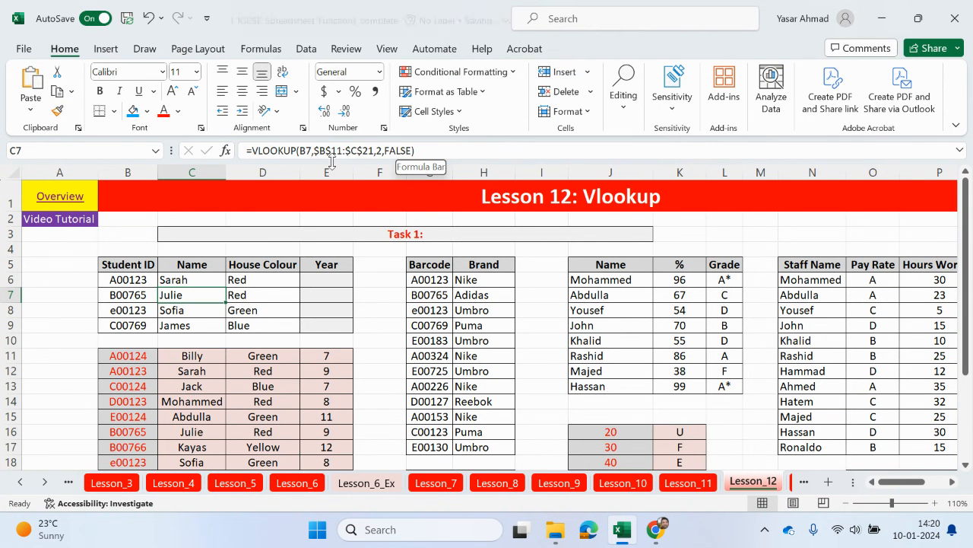
mouse_move(60, 195)
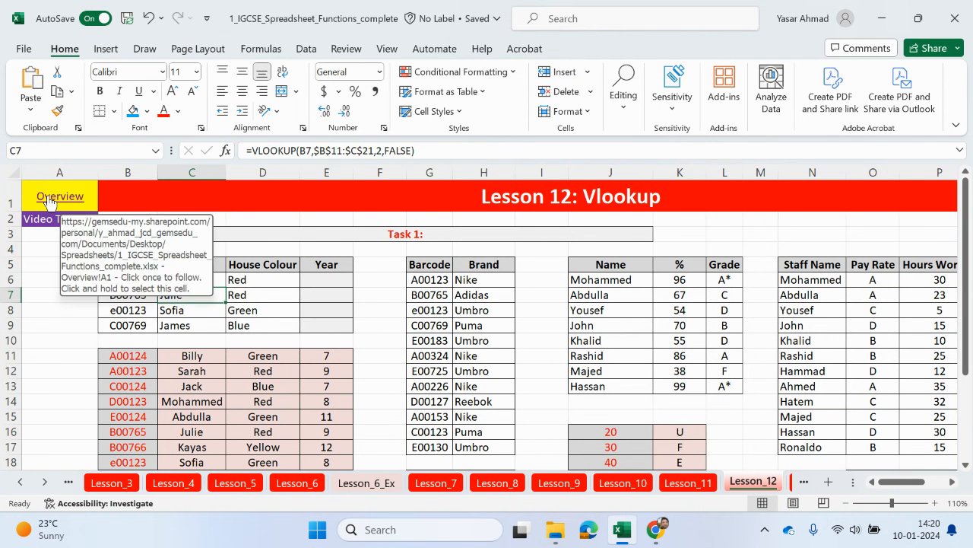